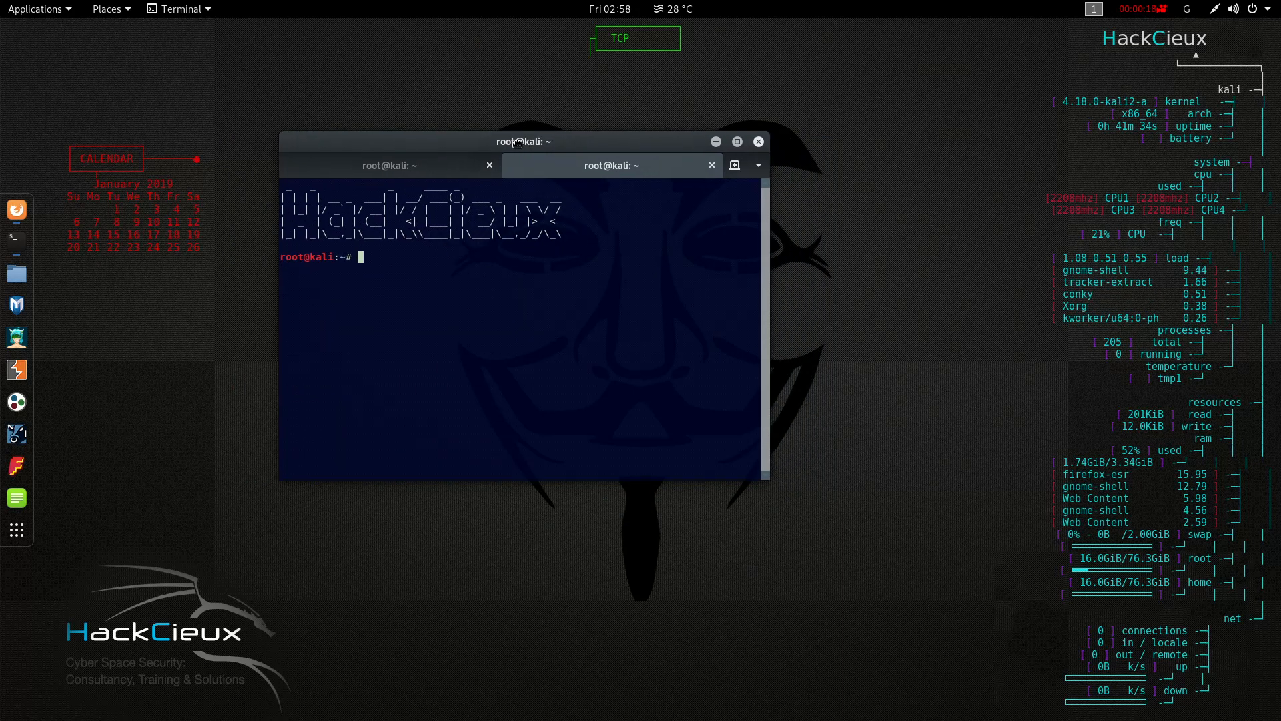
mouse_move(519, 147)
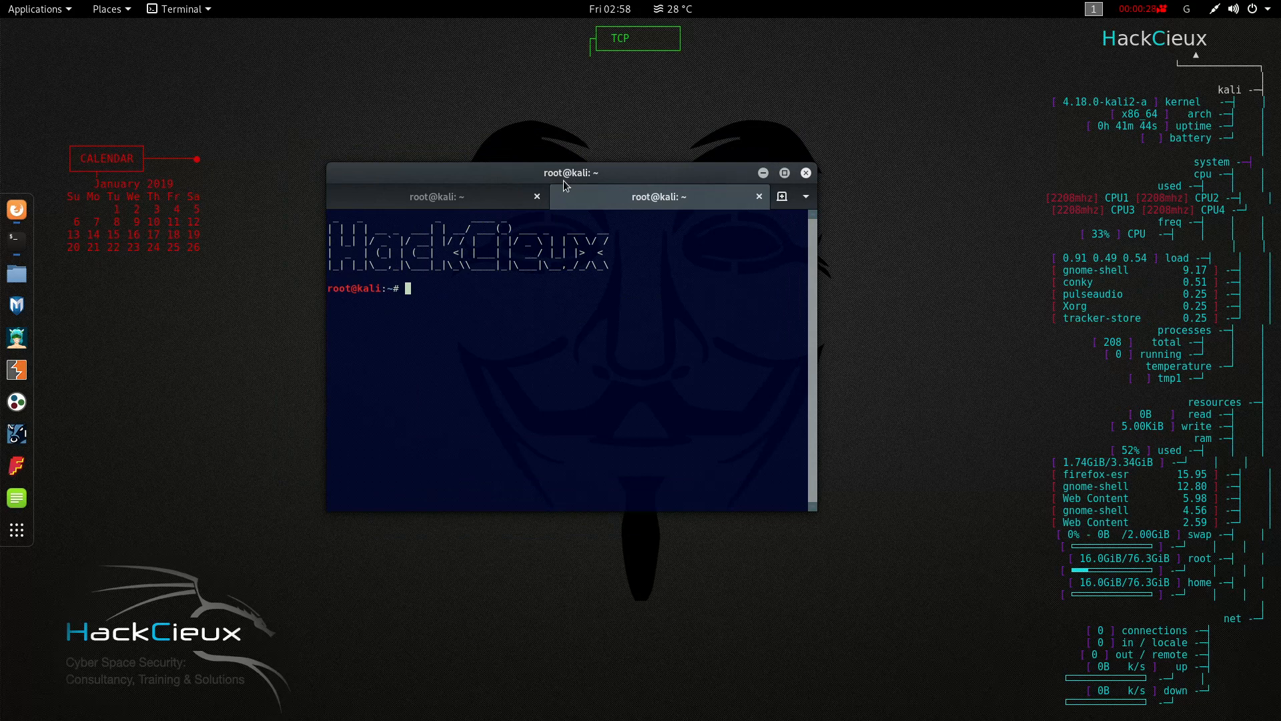
Run airmon-ng start wlan0 to create monitor interface wlan0mon, then list interfaces with ifconfig
type("airm")
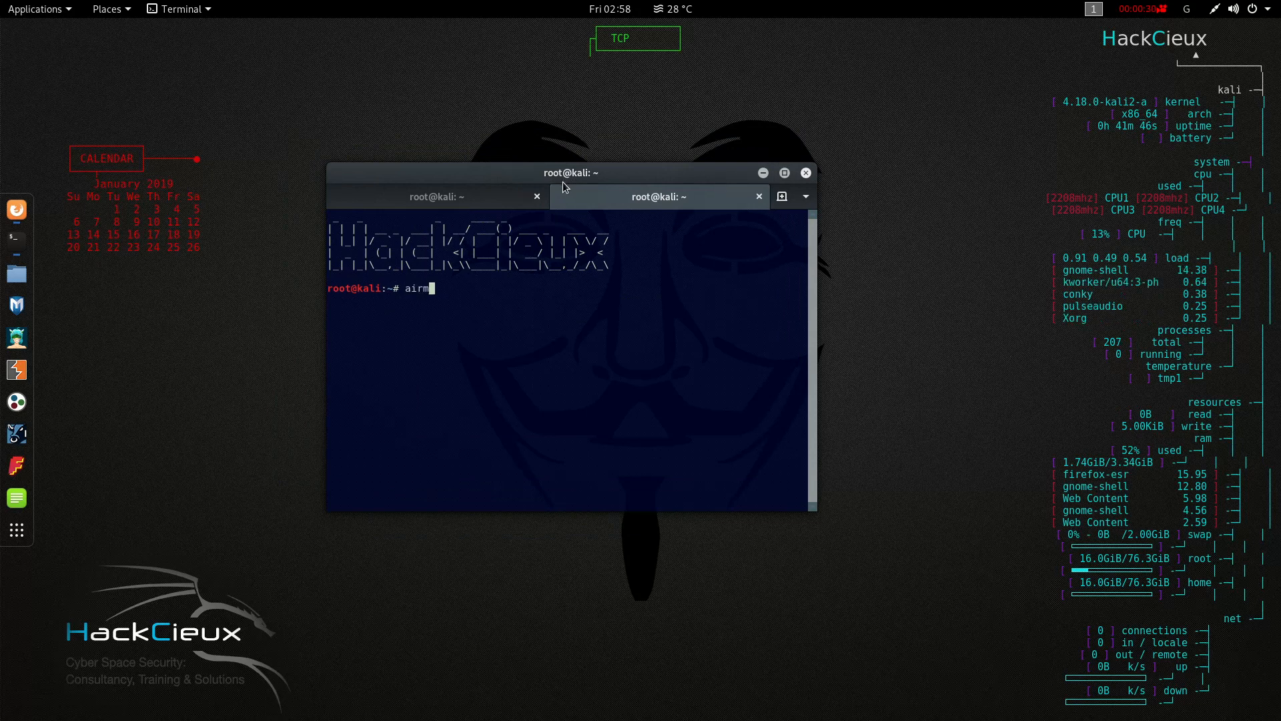
type("in-ng")
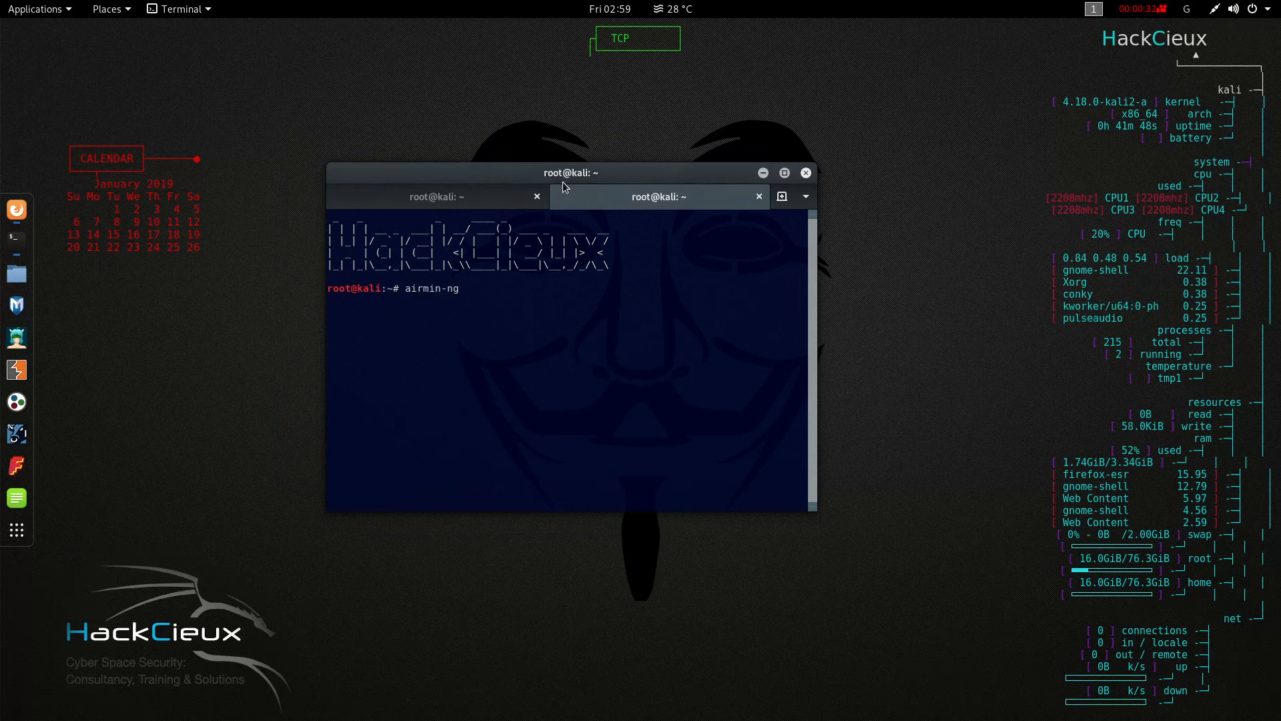
type("airmon")
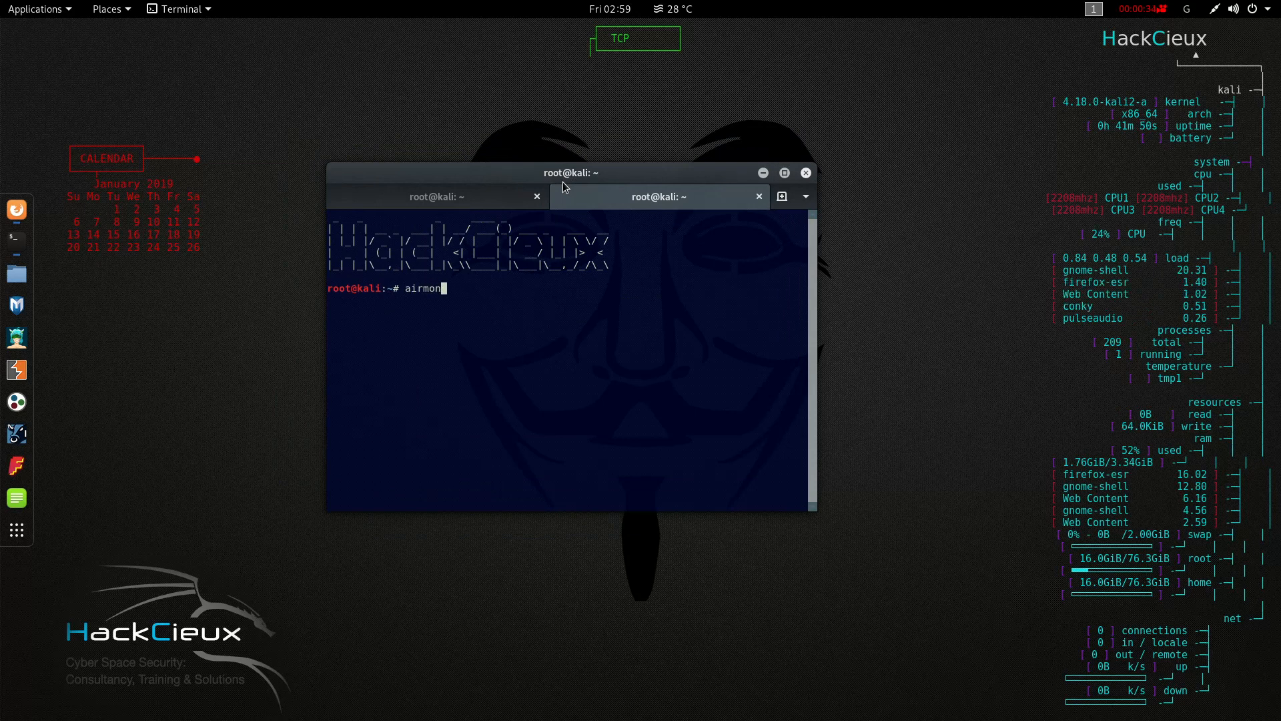
type("-ng wlan")
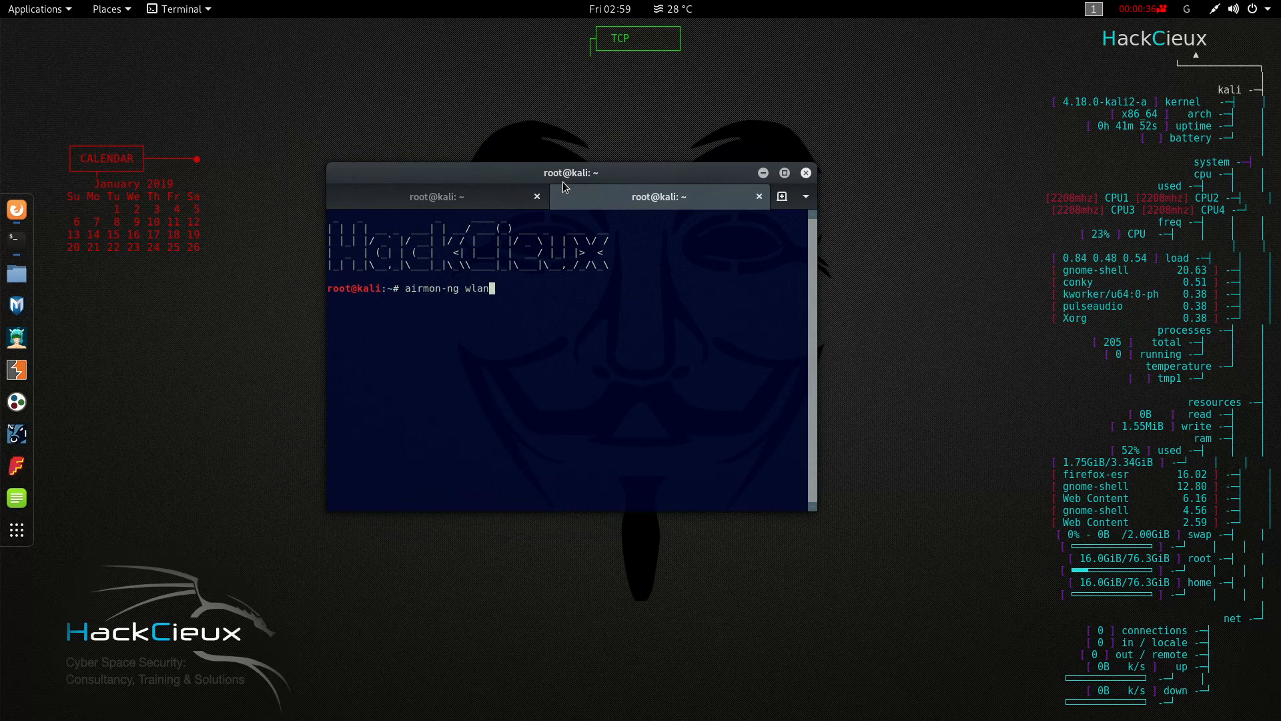
type("star")
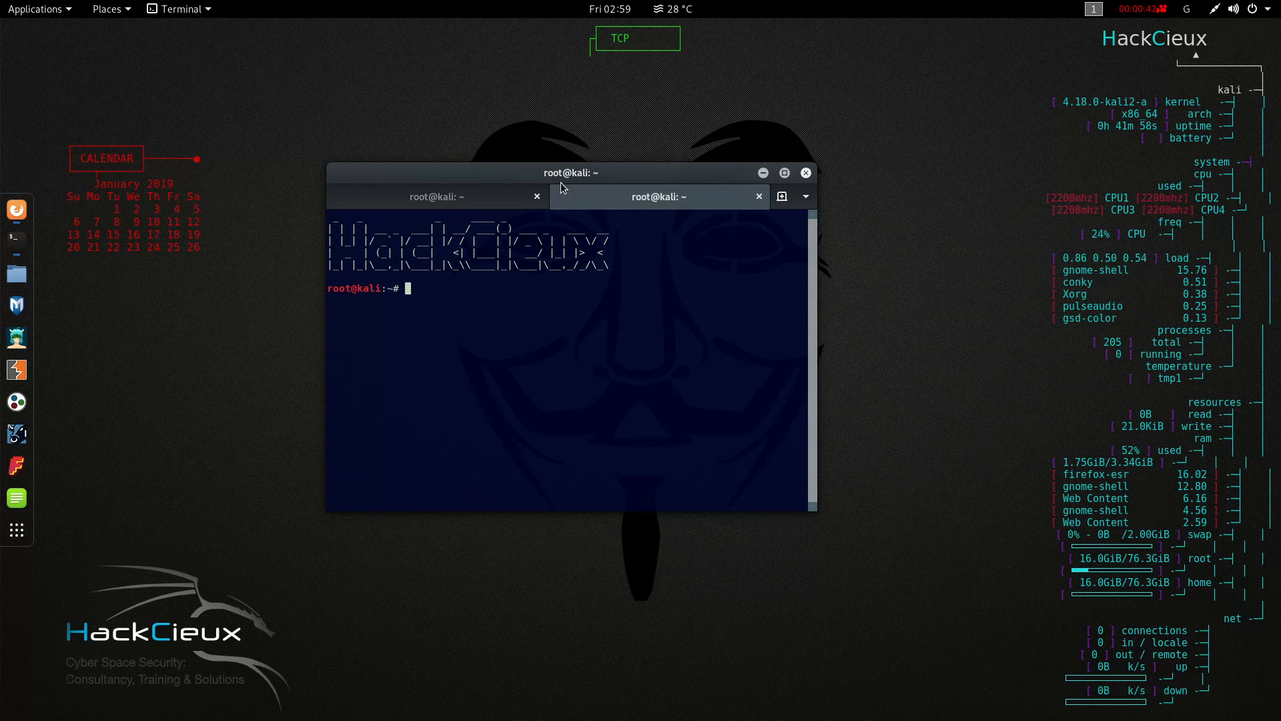
type("i")
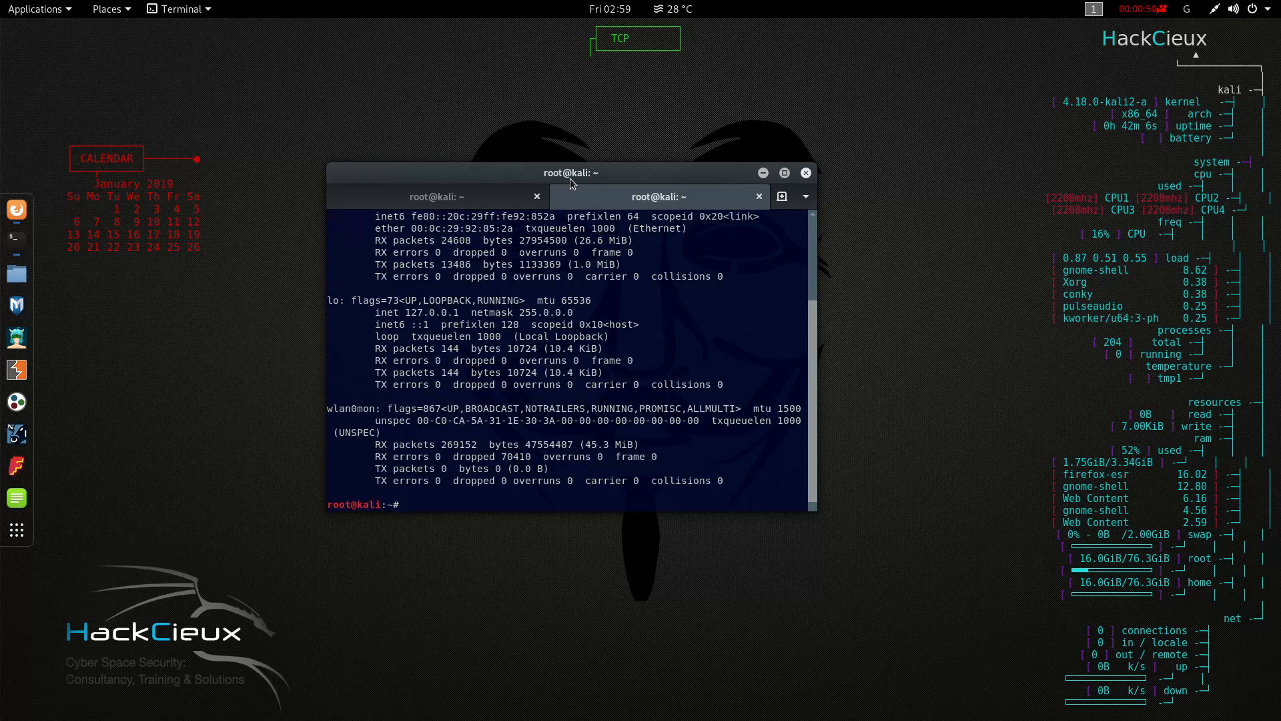
Clear the terminal screen with the clear command, leaving a fresh prompt
type("cl")
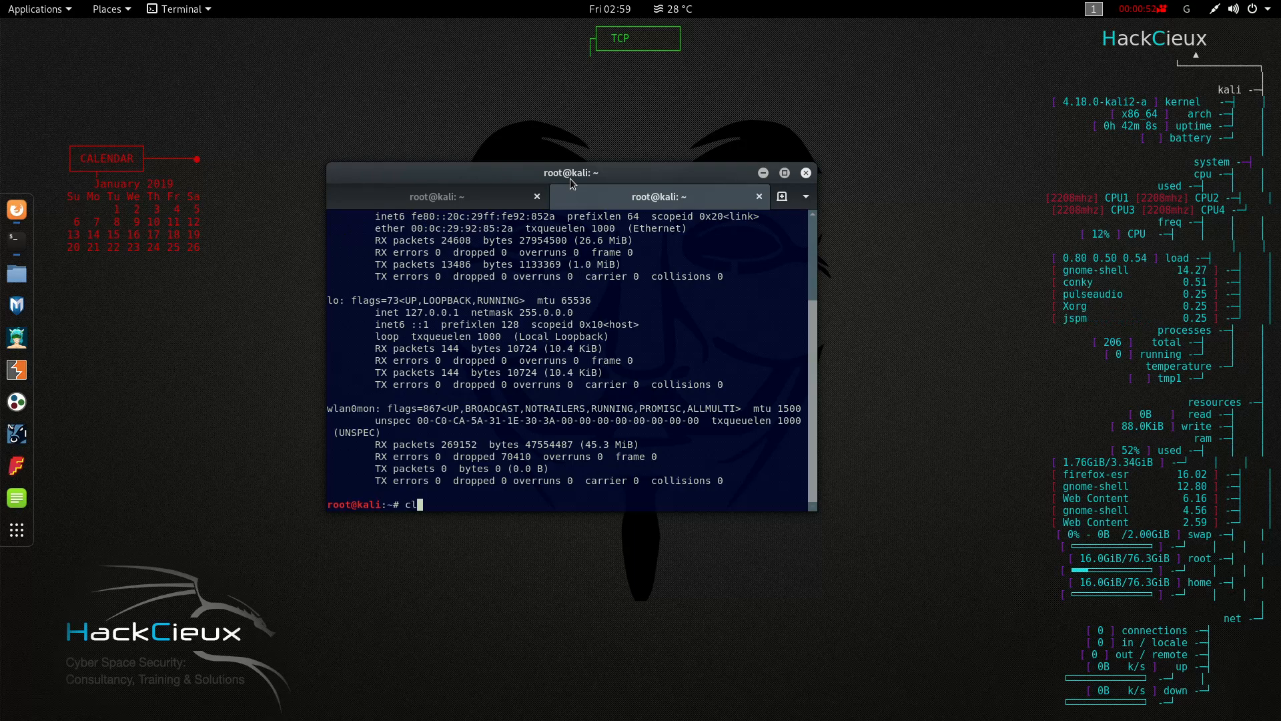
key("Return")
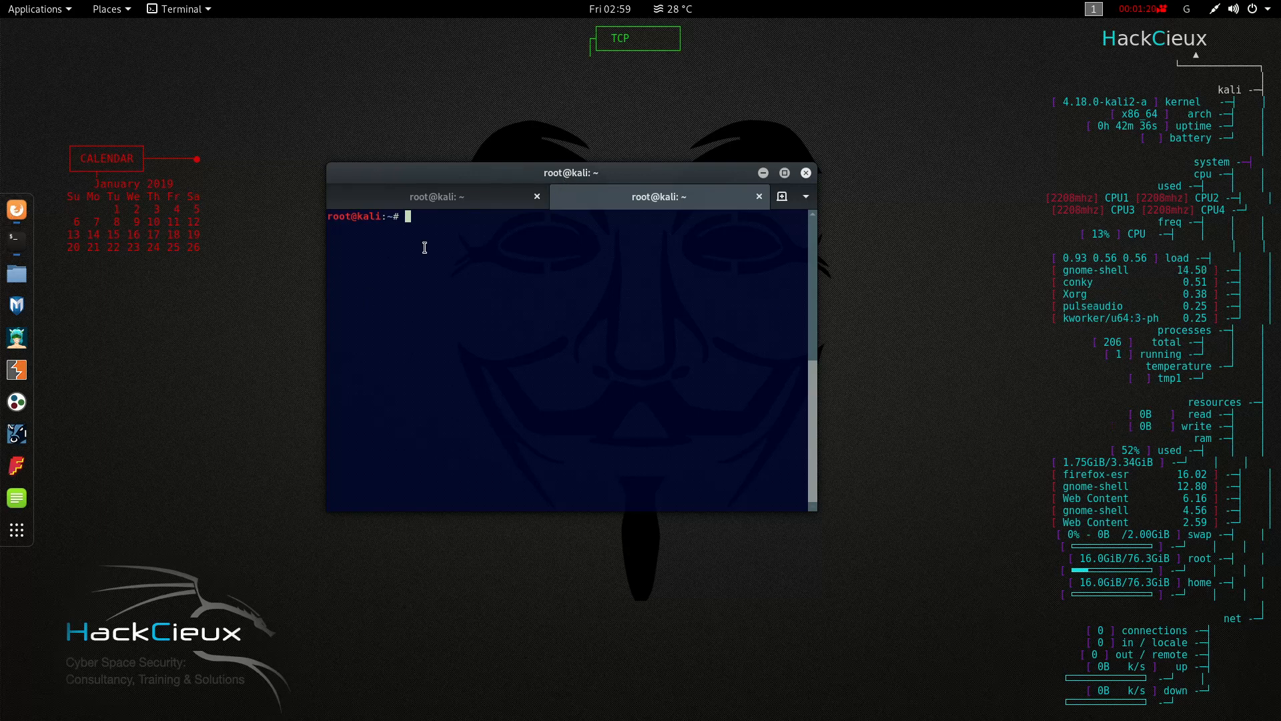
Run airodump-ng wlan0mon to scan nearby networks and clients, then show open windows
type("a")
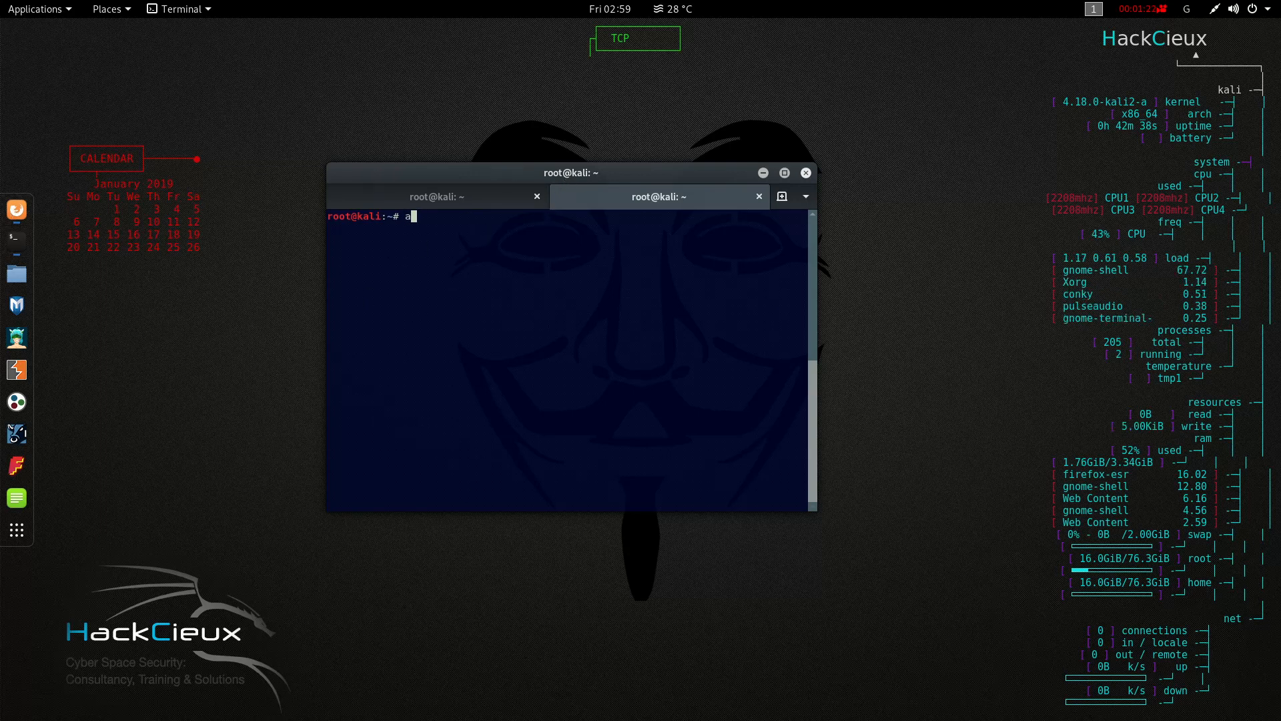
type("irodump-ng w")
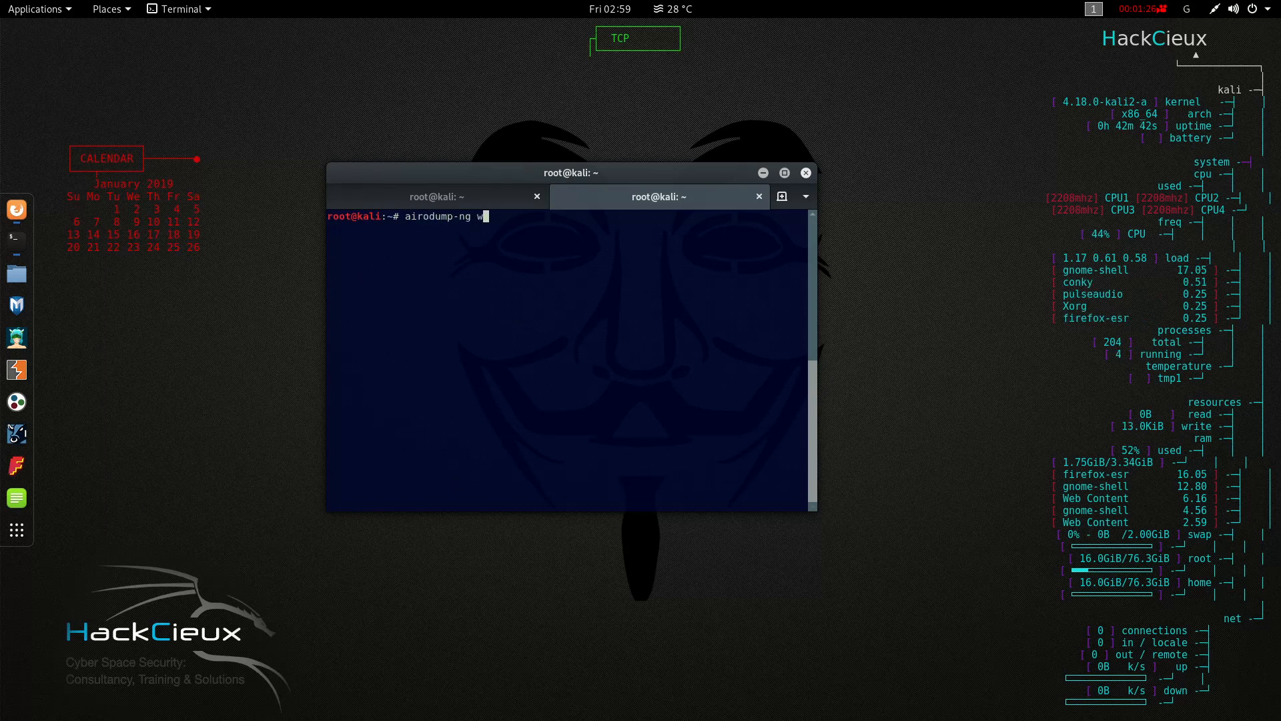
type("lan0mon")
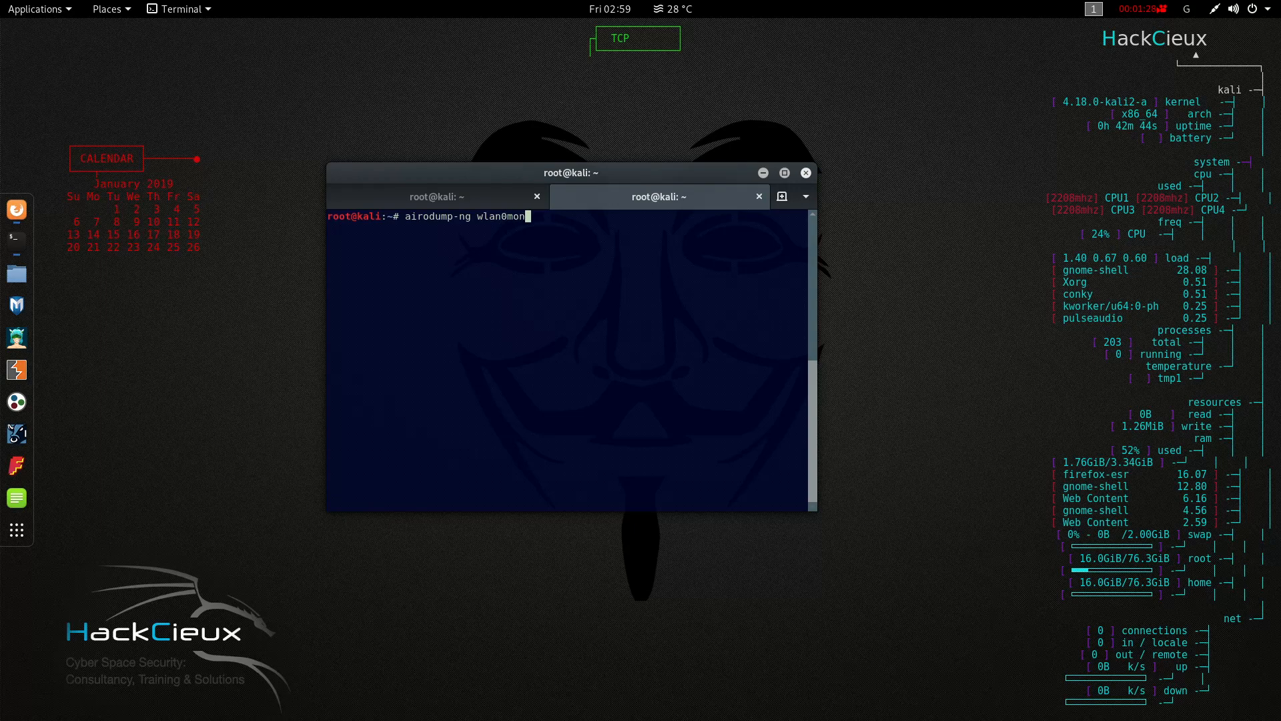
key("Return")
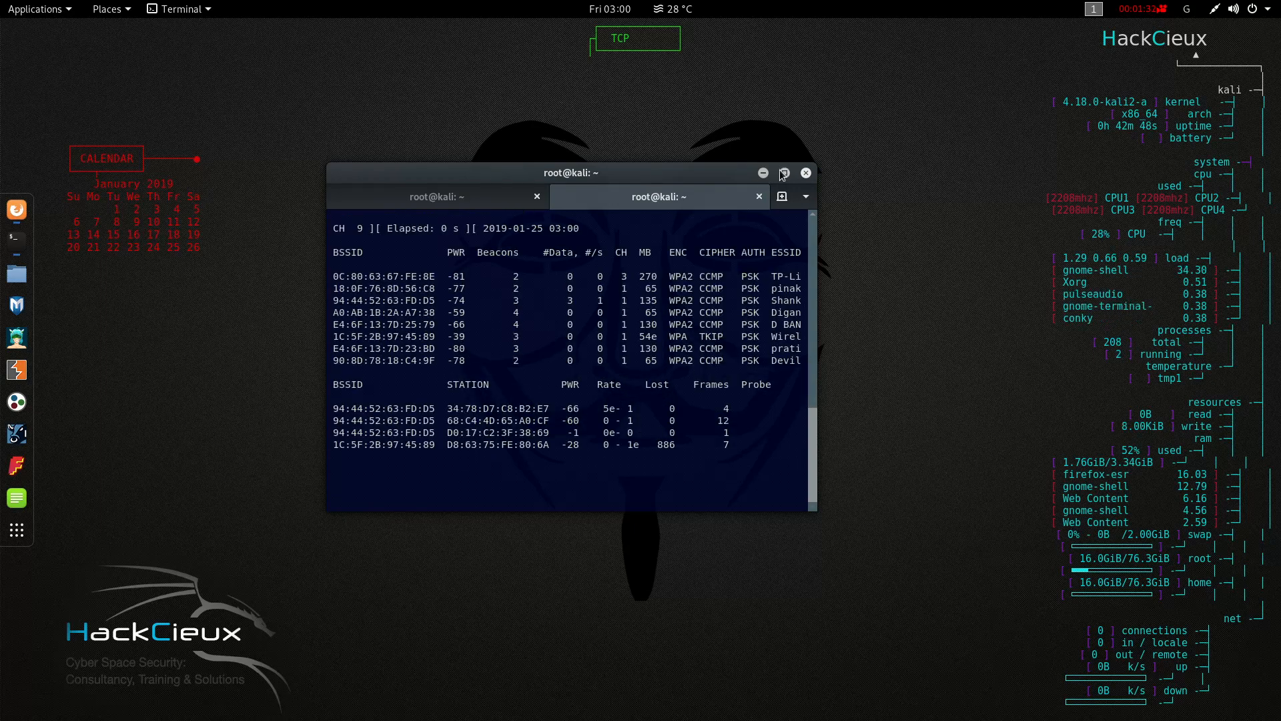
left_click(784, 172)
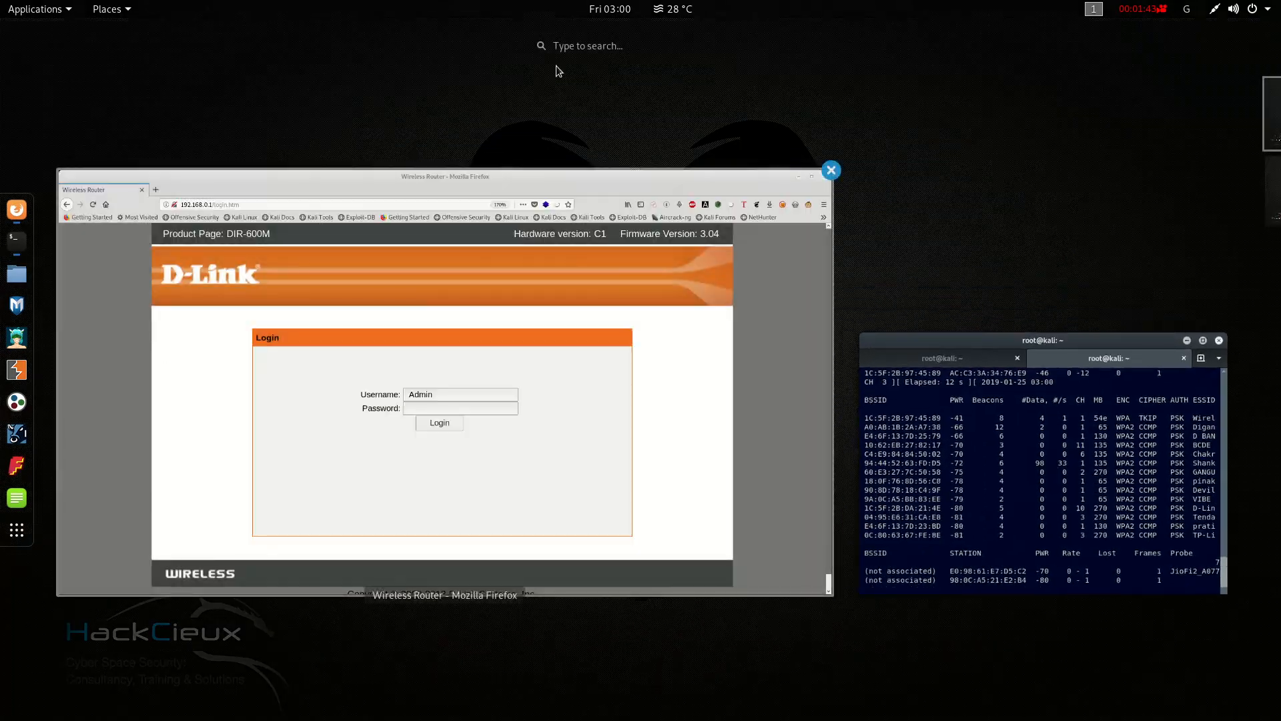
Launch Wireshark, dismiss the Lua error, and begin capturing 802.11 traffic on wlan0mon
type("wi")
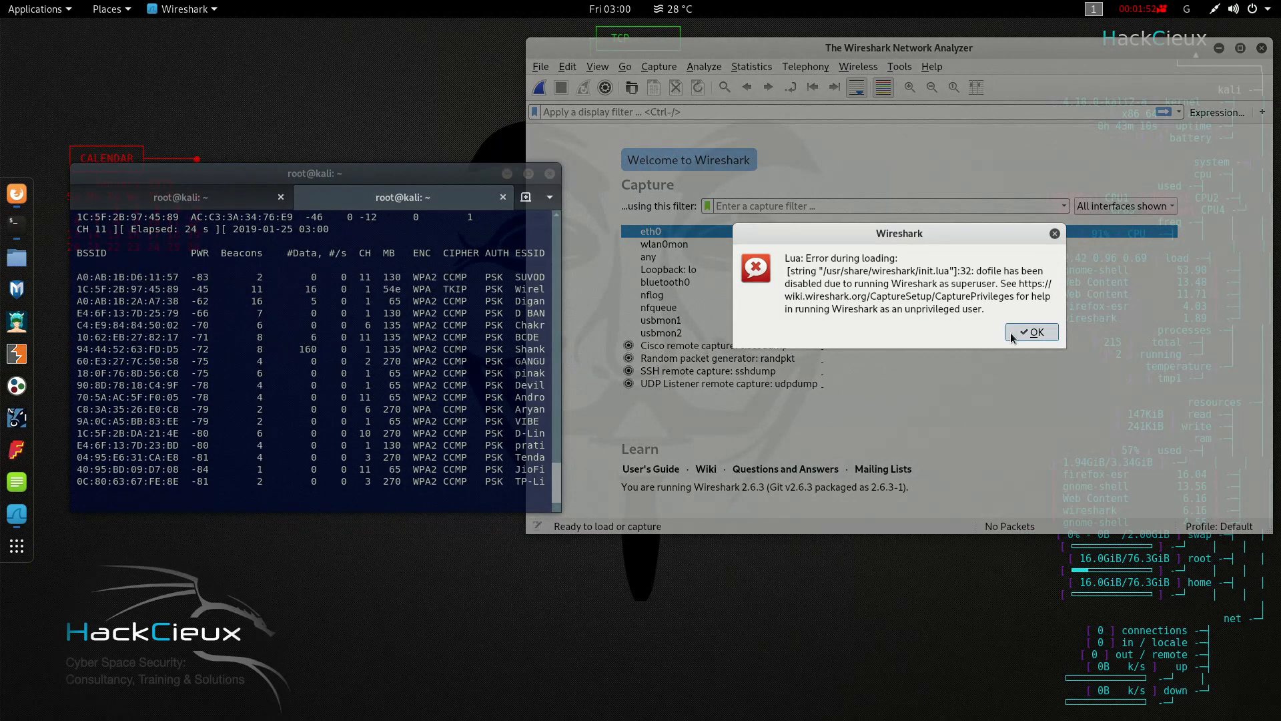
left_click(1031, 332)
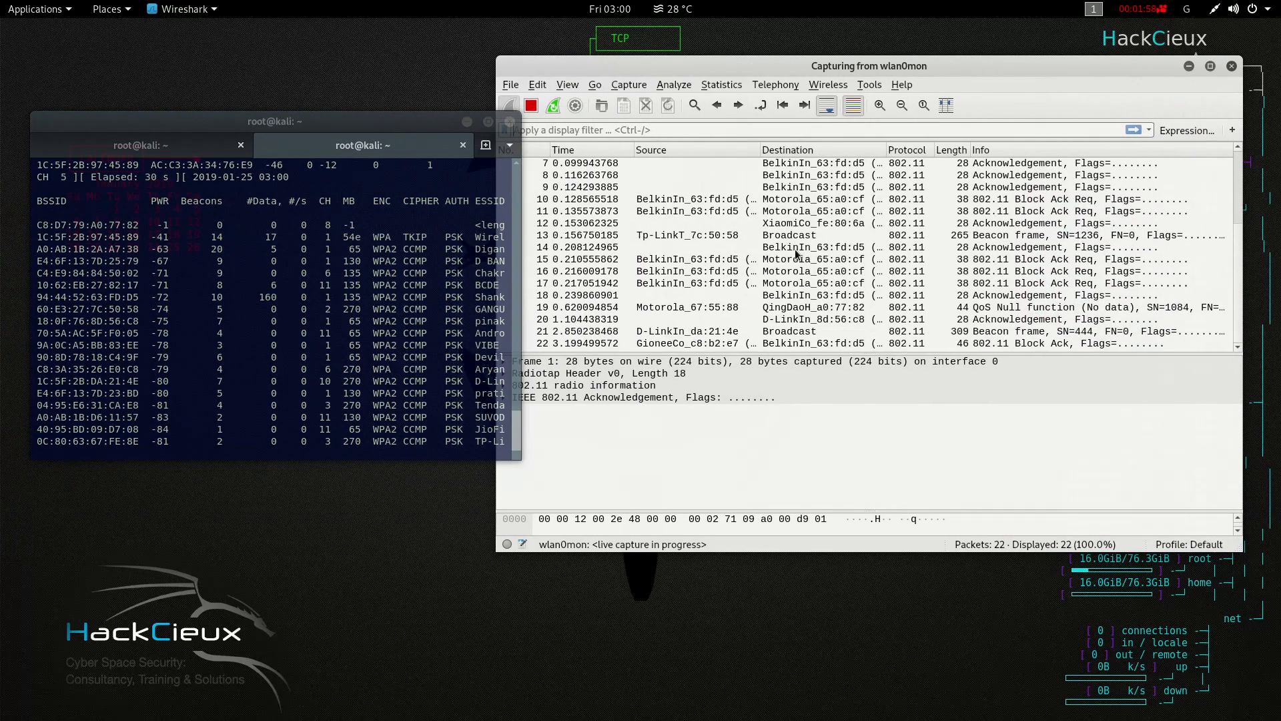
left_click(817, 271)
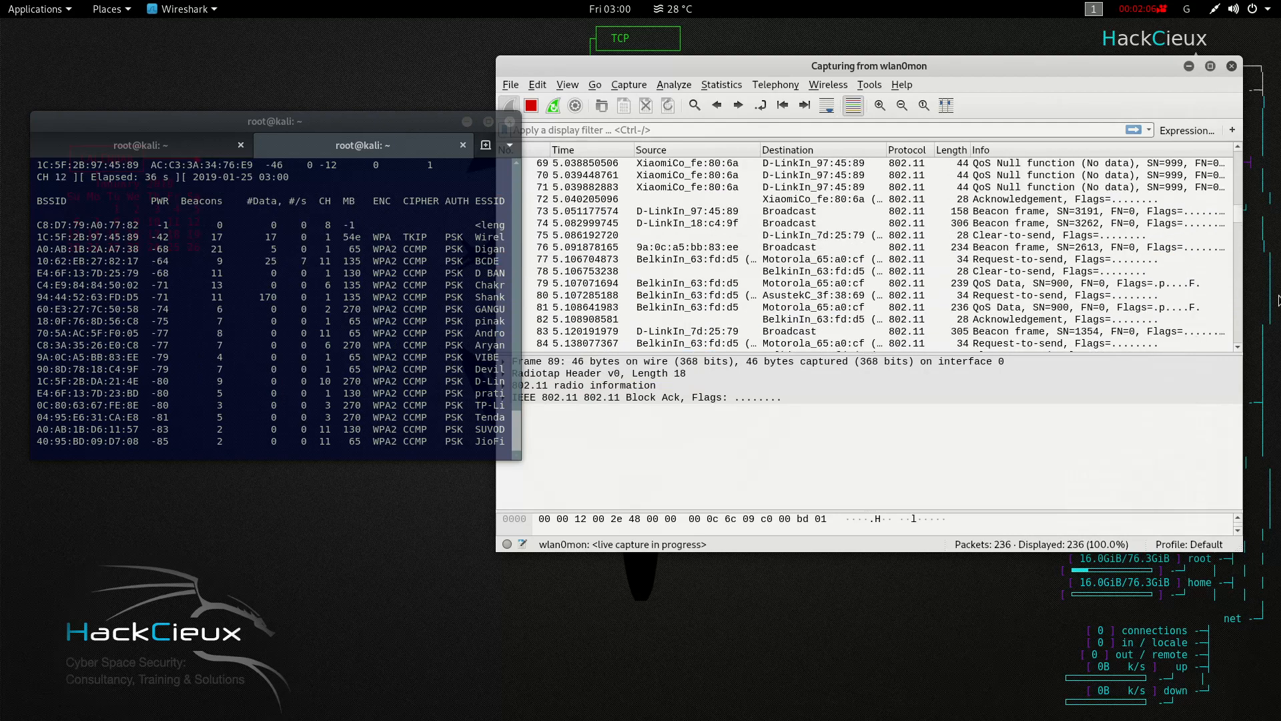
scroll("up", 3)
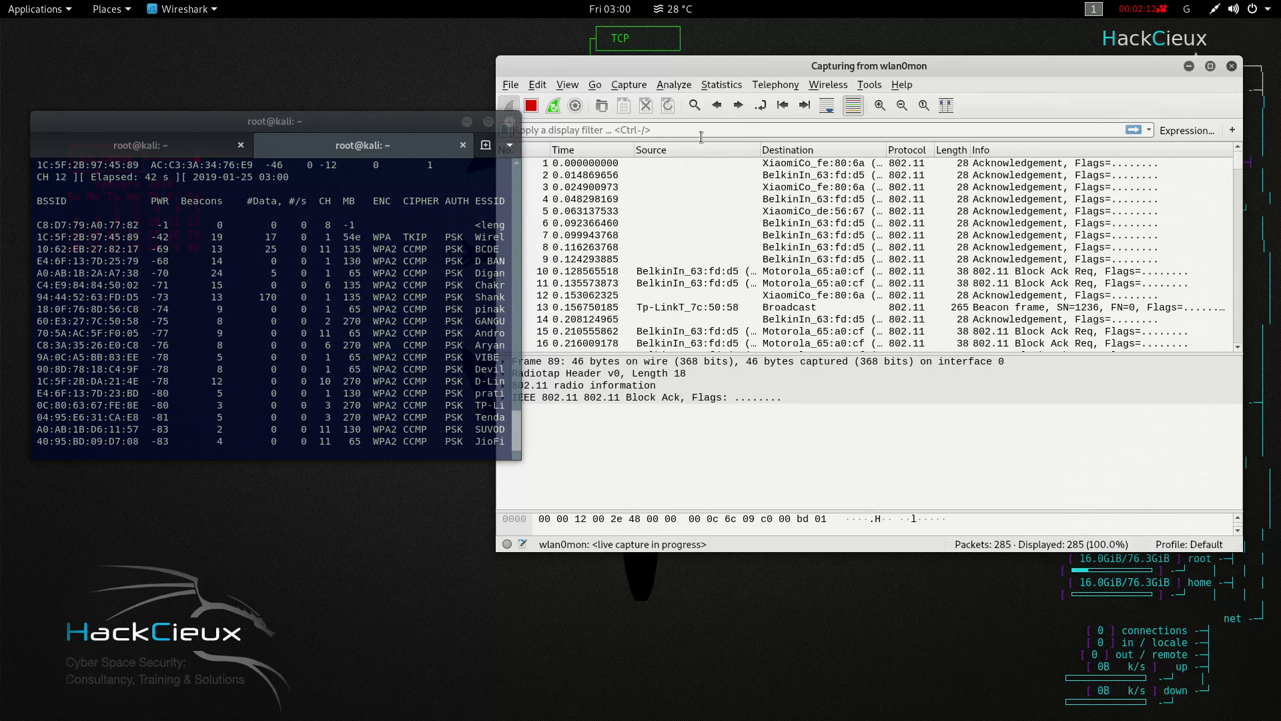
Filter on wlan.bssid == 1C:5F:2B:97:45:89 and expand a beacon's tagged parameters to read SSID Wireless_Network
type("wlan.bssid")
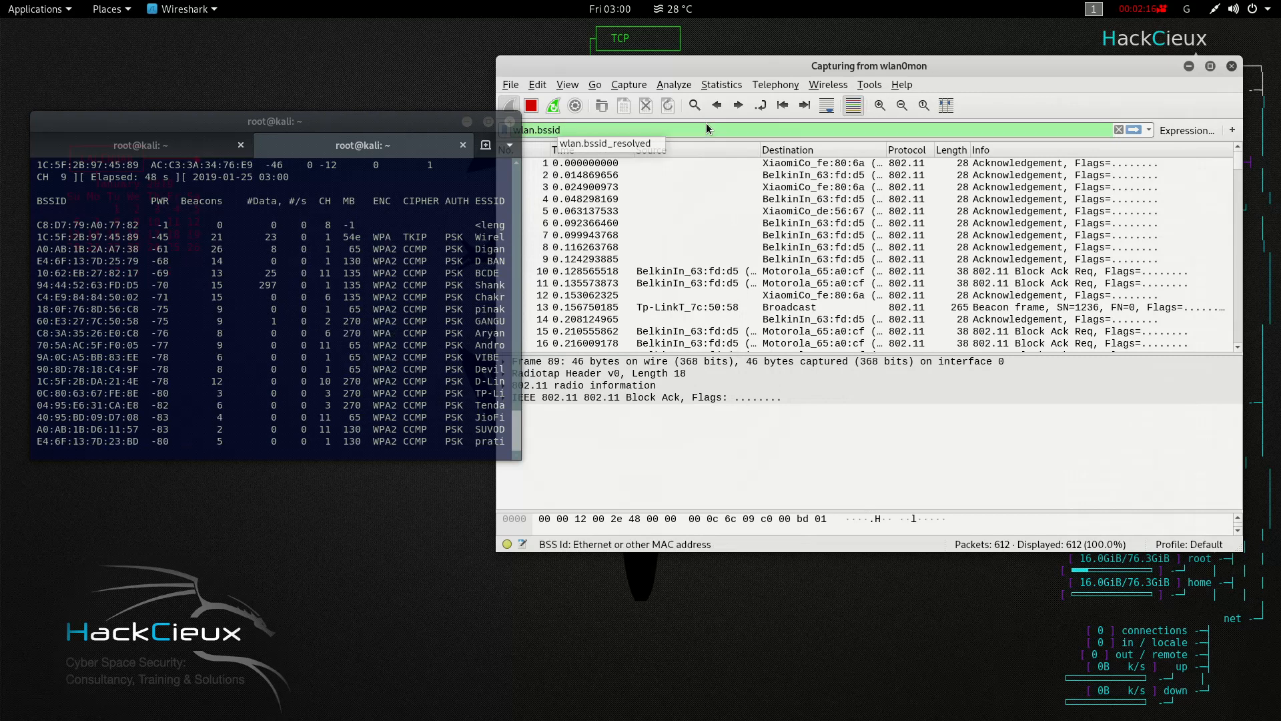
type("==")
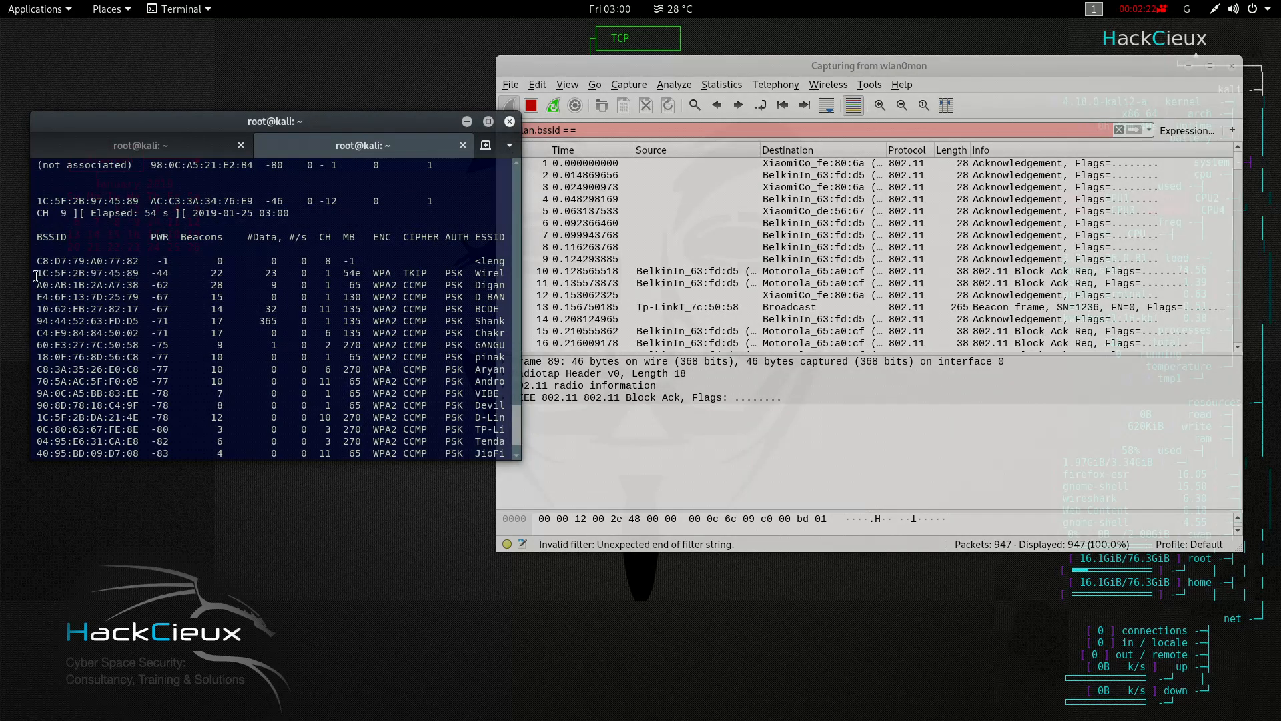
right_click(46, 274)
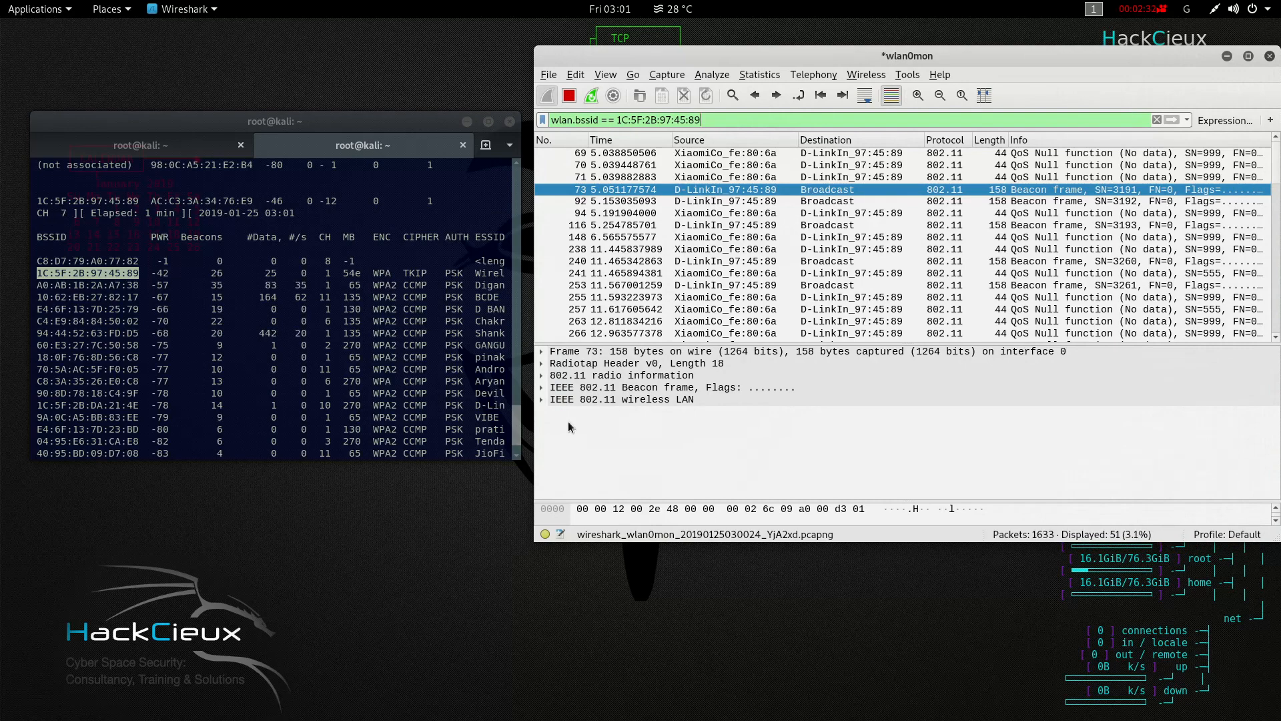
left_click(544, 399)
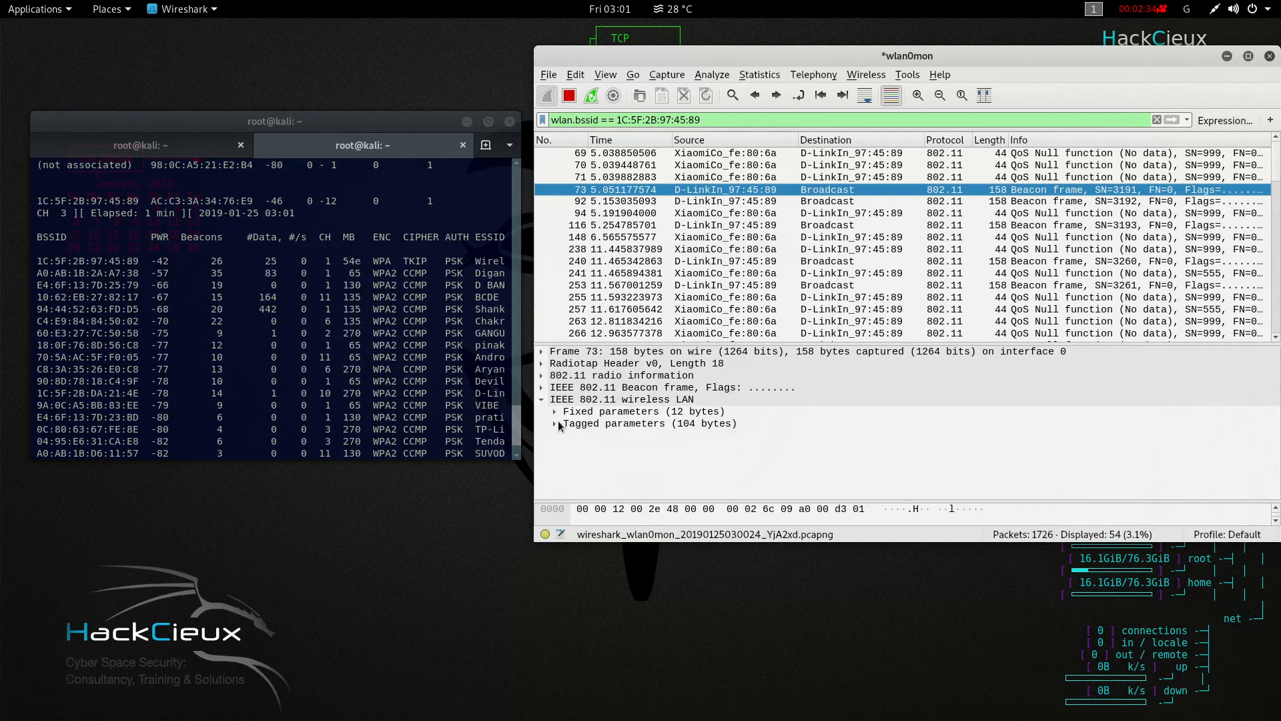
left_click(557, 423)
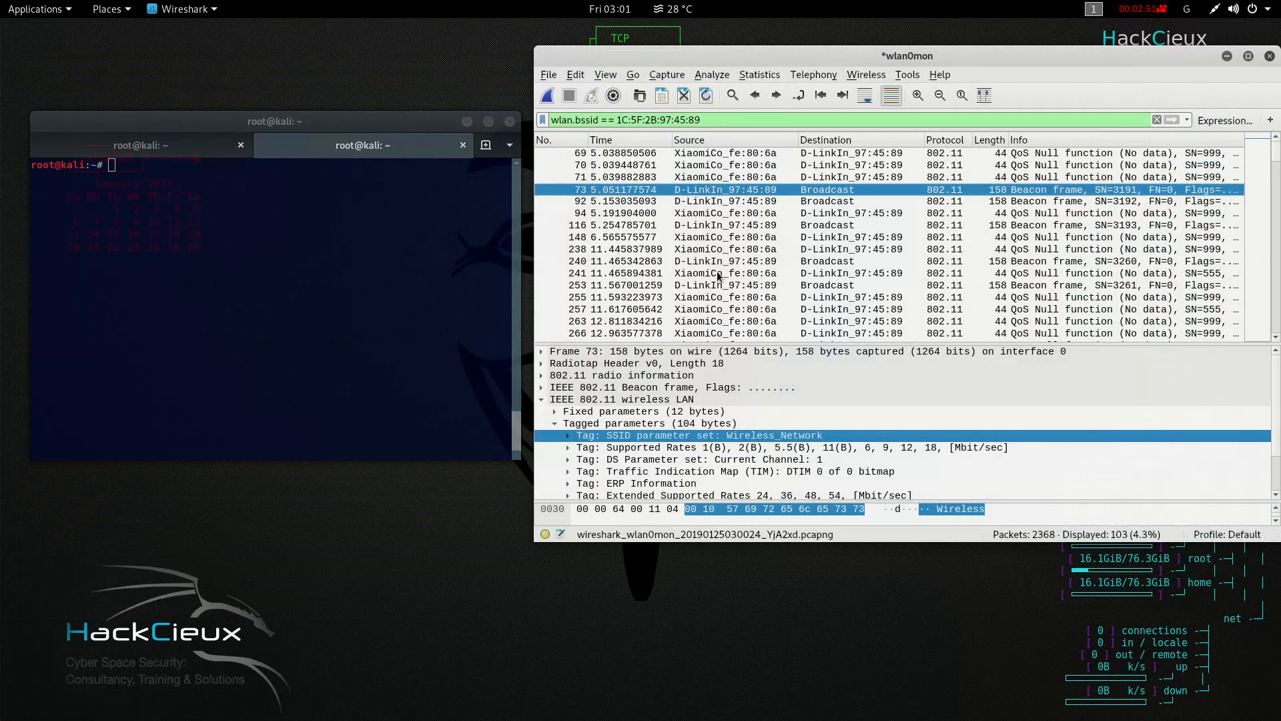
mouse_move(4, 262)
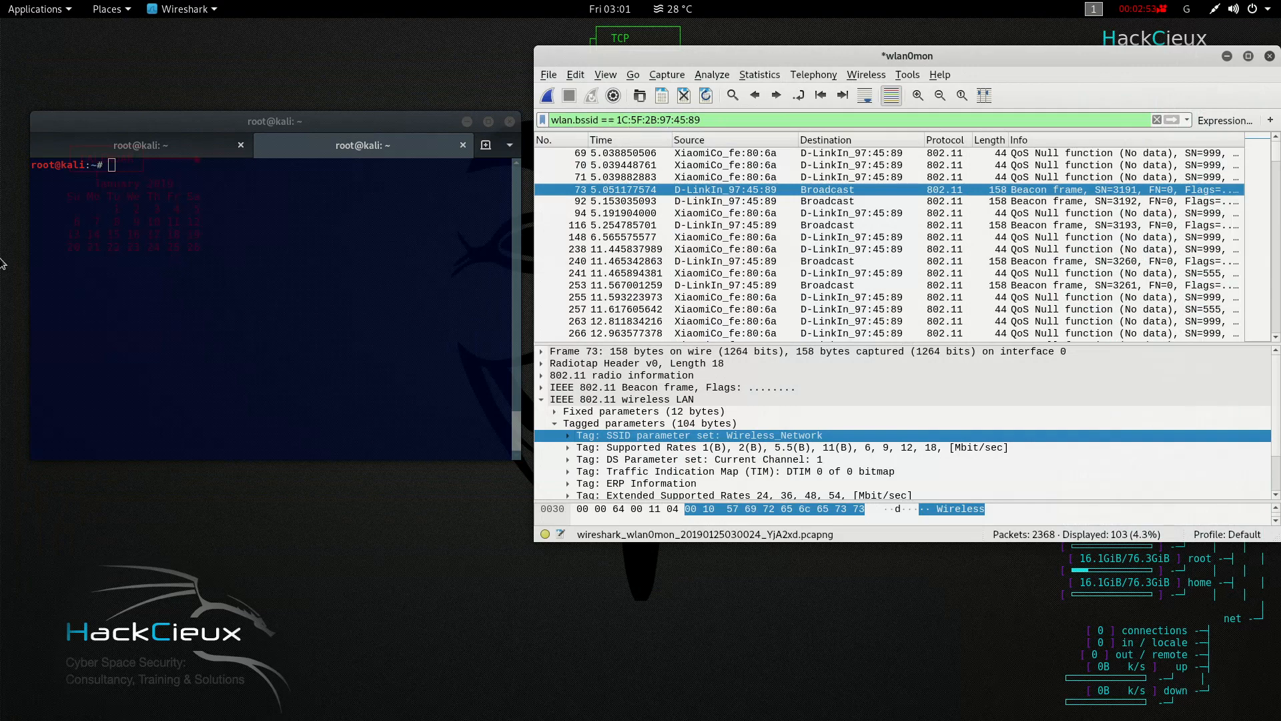
Switch to Firefox and log in to the D-Link router as admin, reaching the status page
key("alt+Tab")
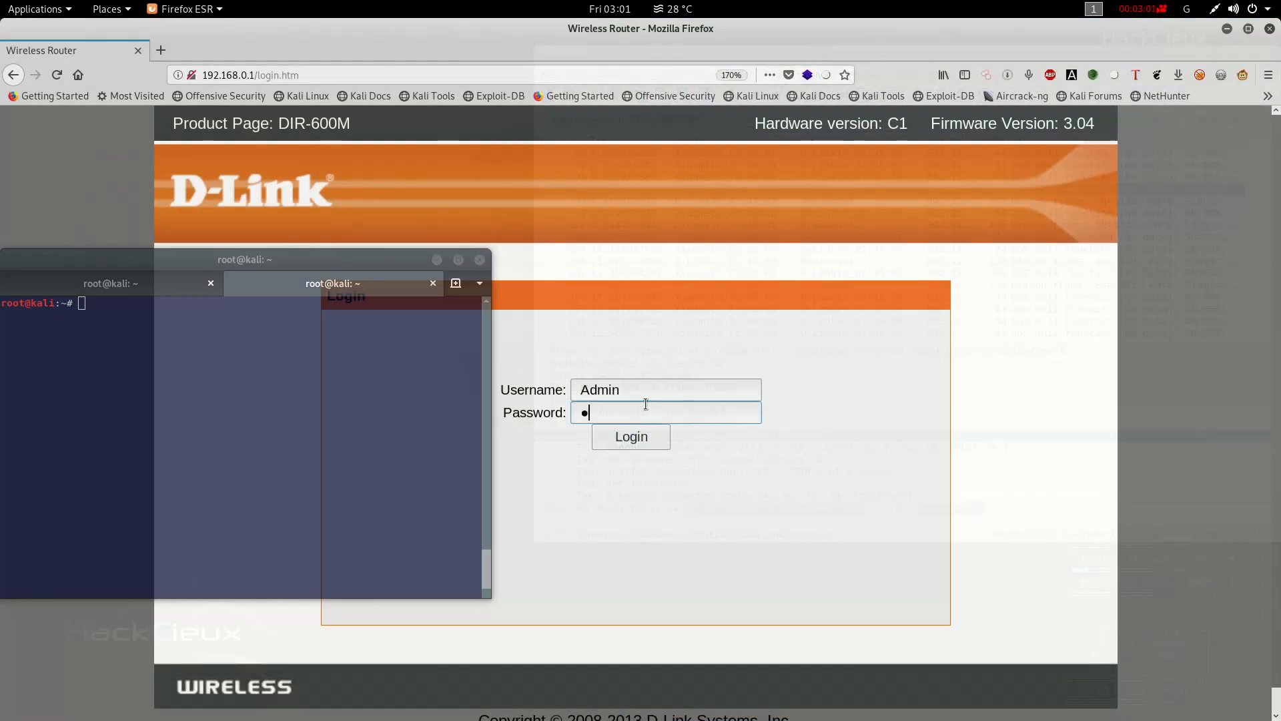
left_click(630, 437)
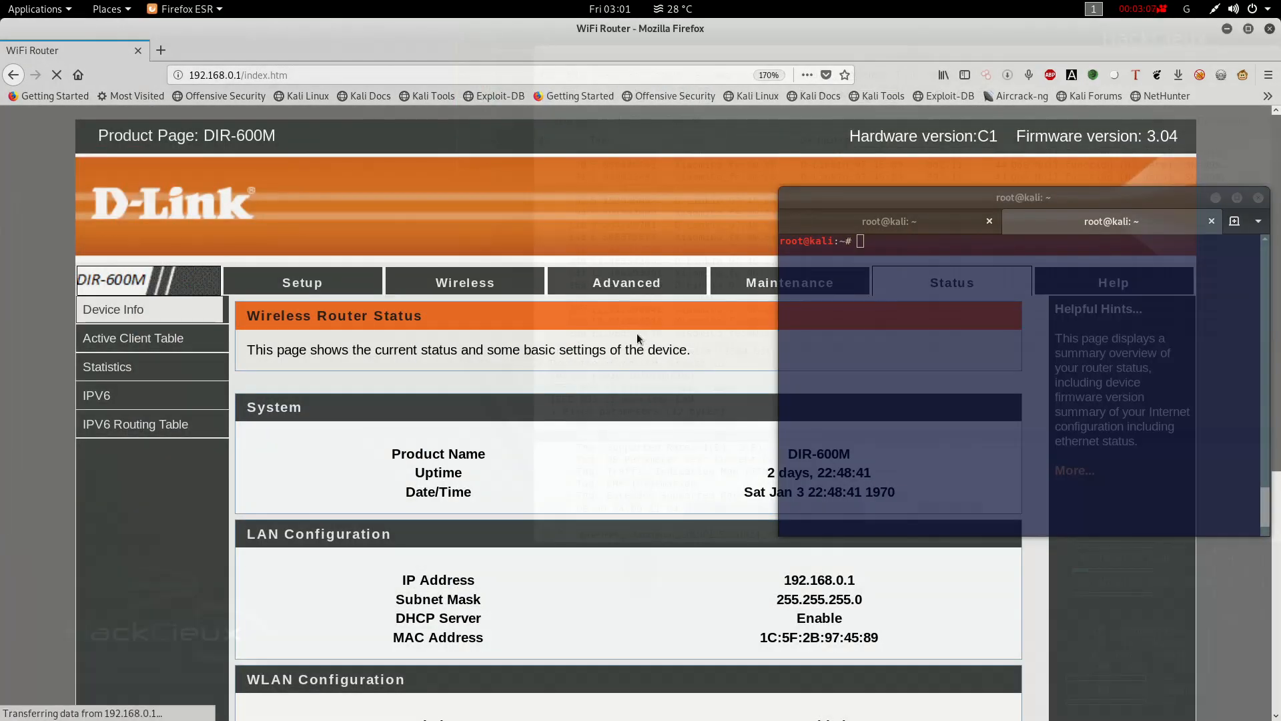
In Wireless settings, uncheck Enable SSID Broadcast, apply it and accept the WPS warning
left_click(465, 282)
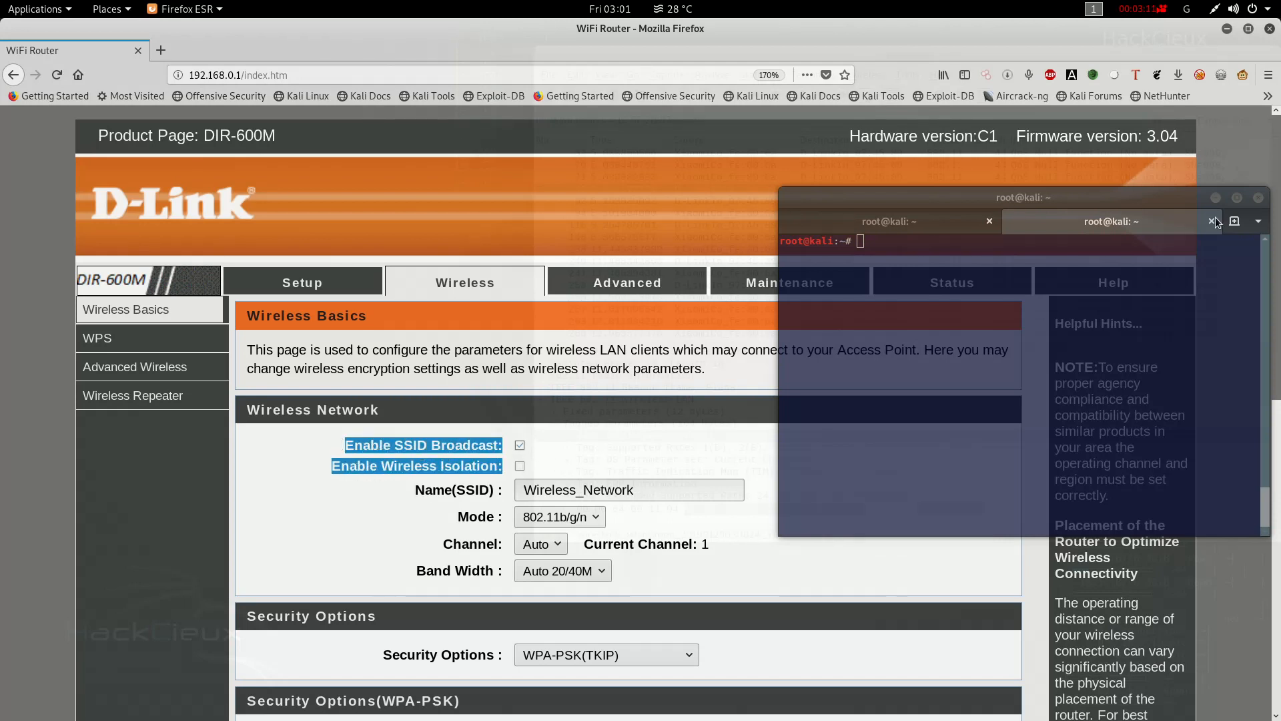
left_click(1214, 221)
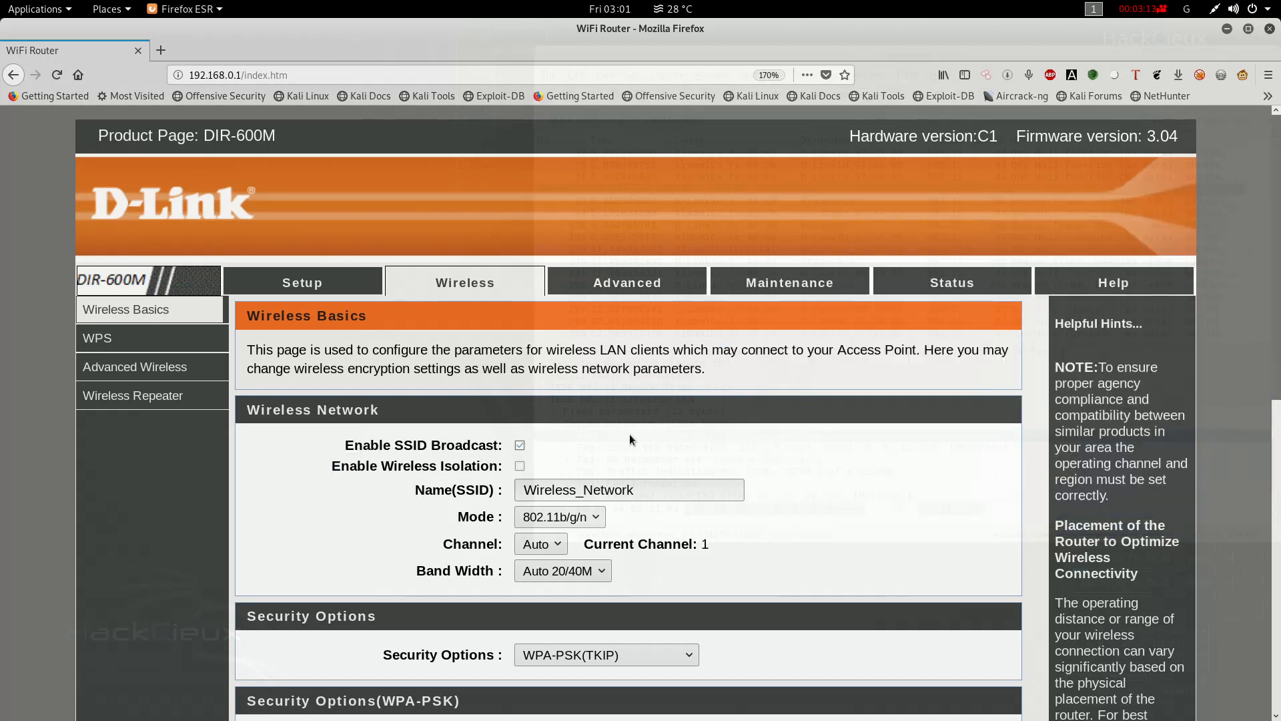
scroll("down", 3)
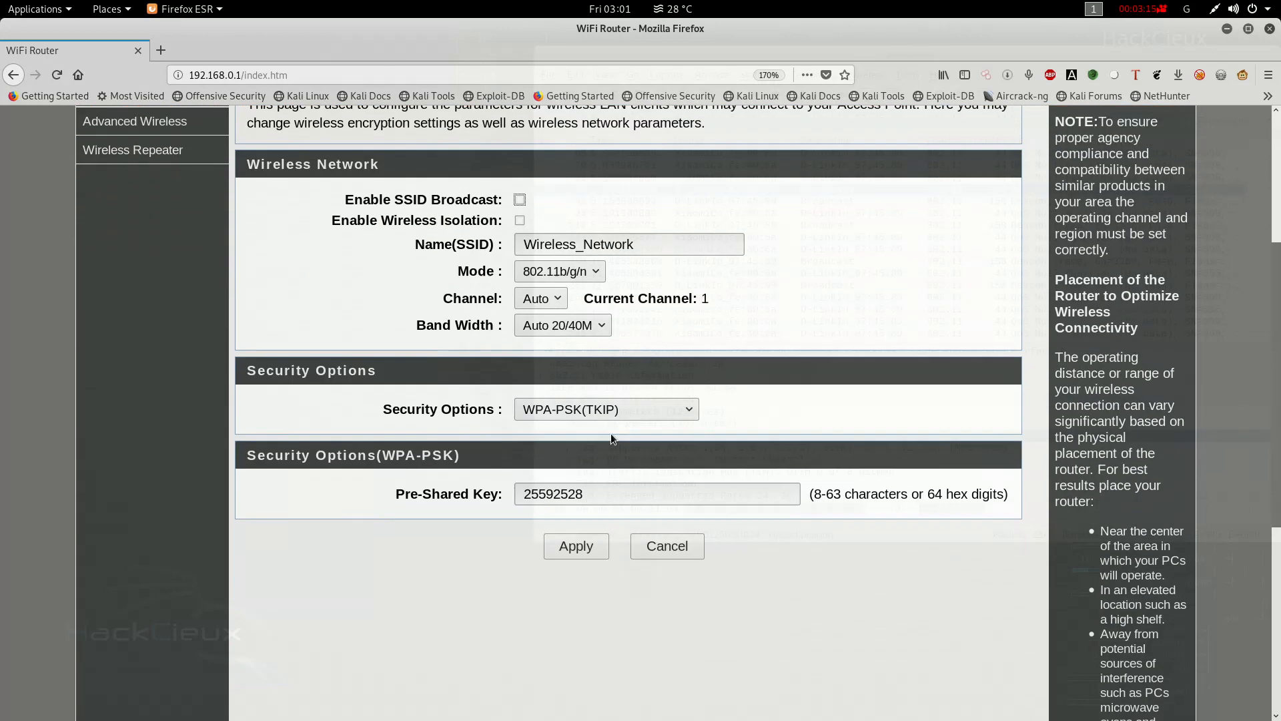
left_click(575, 546)
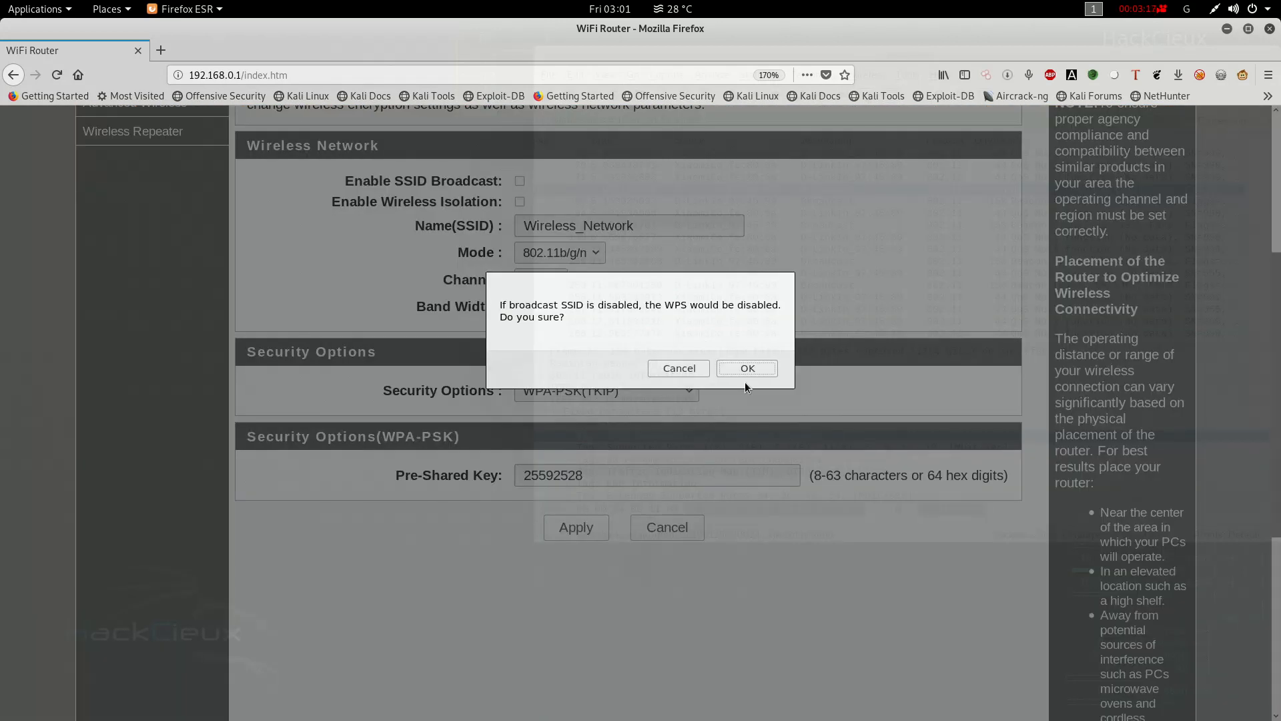
left_click(744, 369)
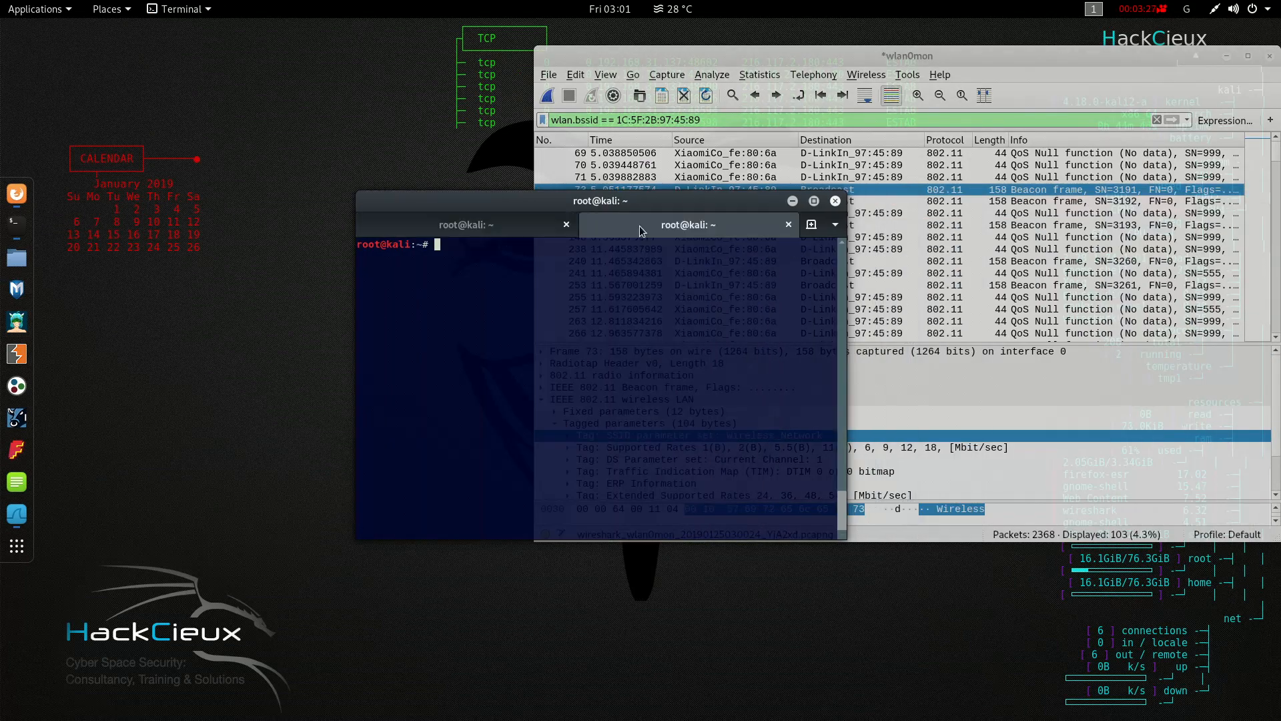
Rerun airodump-ng on wlan0mon, showing a station probing for the now-hidden Wireless_Network
key("Return")
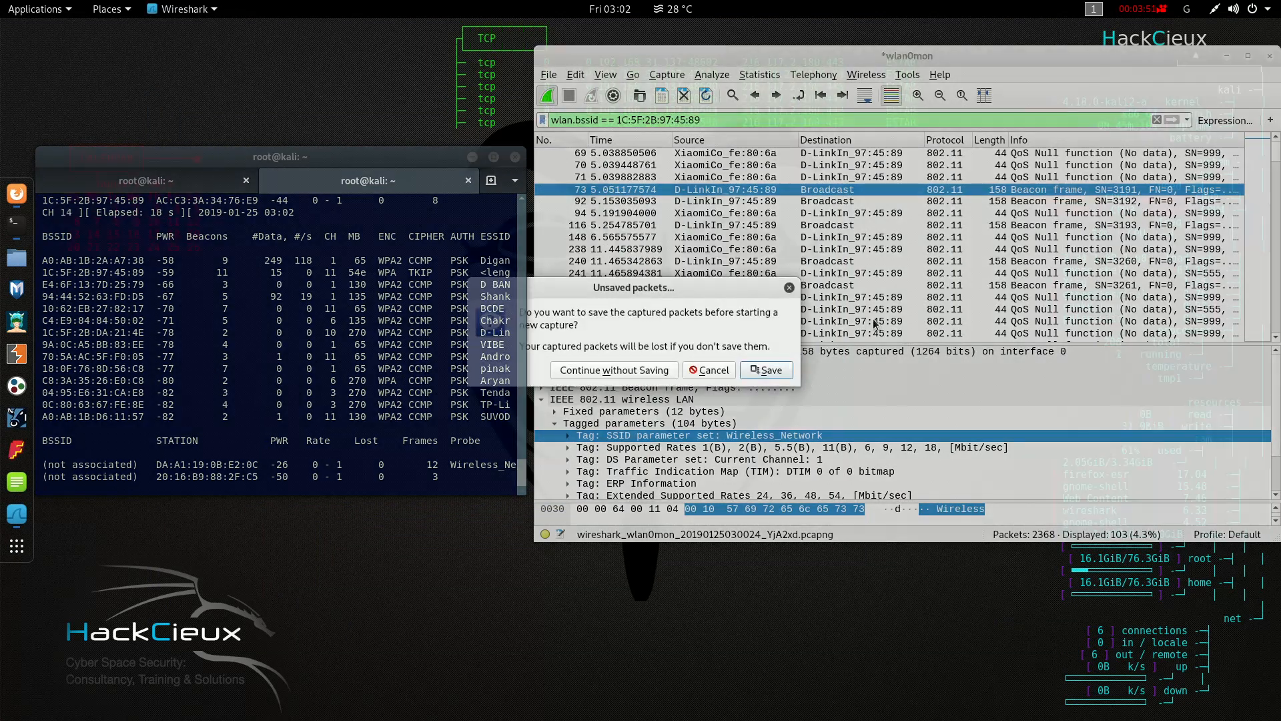
Continue without saving to restart the capture, filtered to BSSID DA:A1:19:19:2D:E1 with blank SSID beacons
left_click(612, 370)
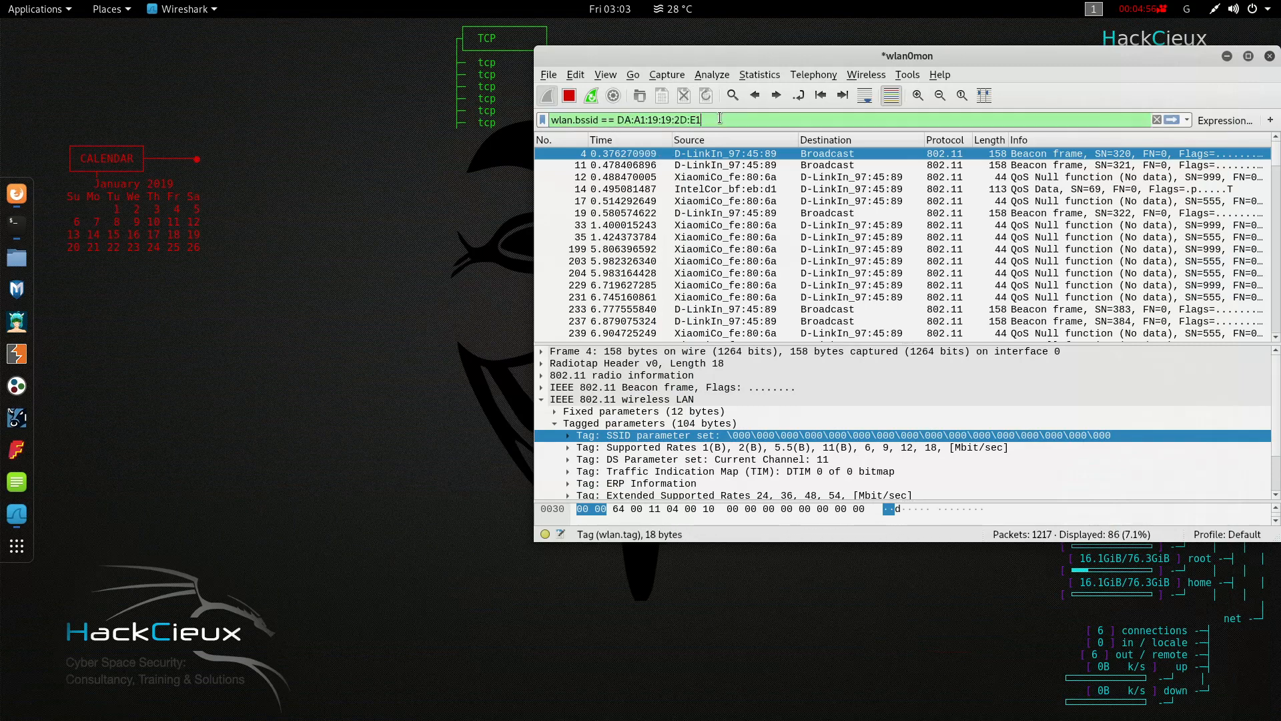
Filter non-beacon frames for d8:63:75:fe:80:6a and expand frame 13's 802.11 header, receiver address and Frame Control Field
key("Return")
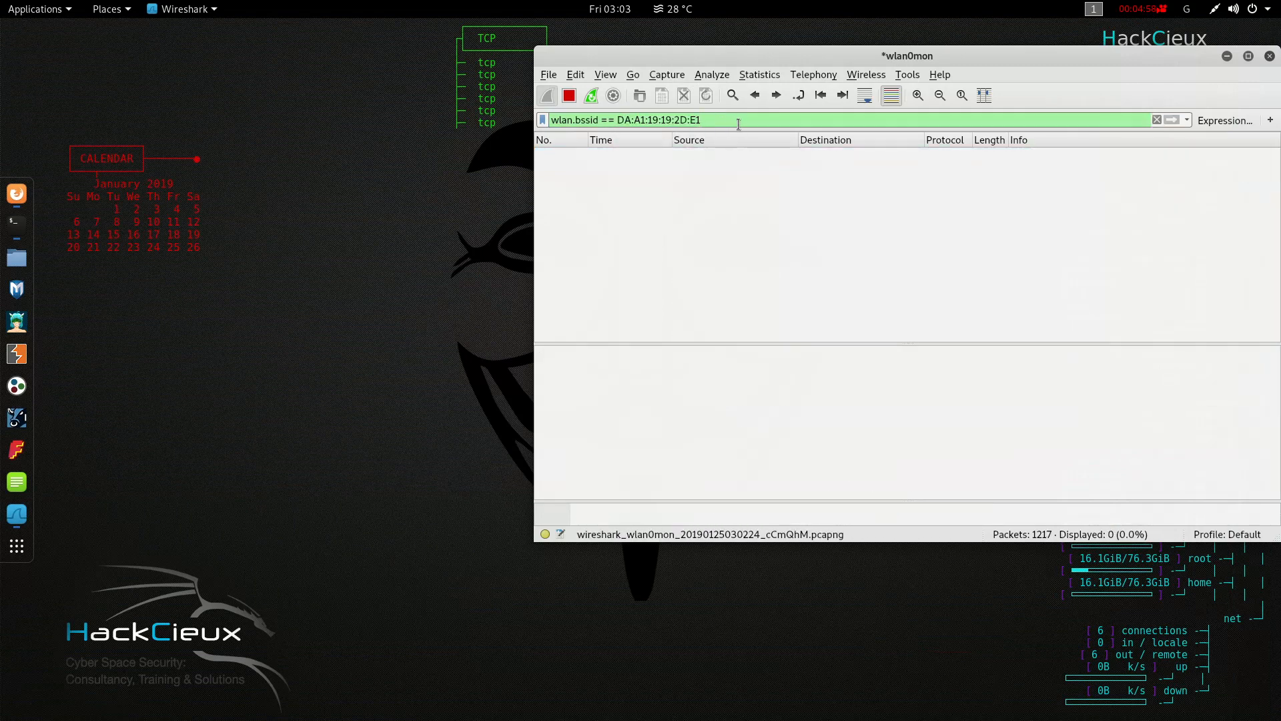
type("wlan.bssi")
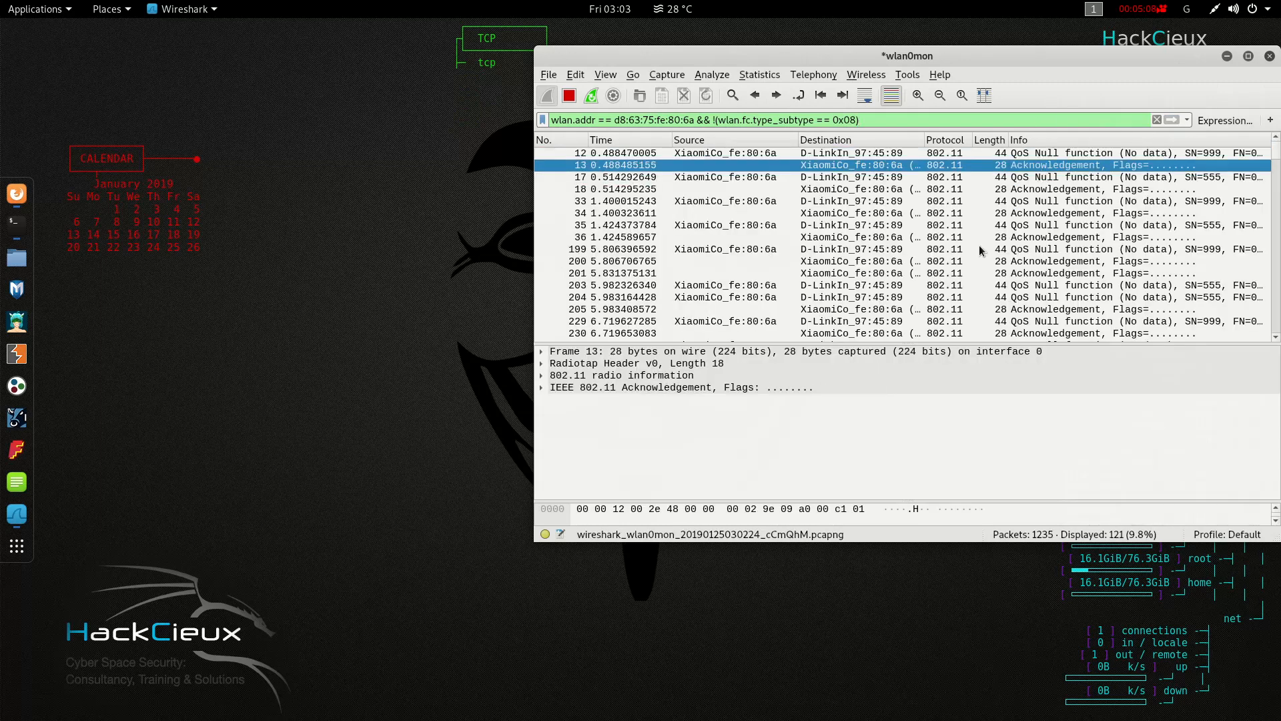
left_click(542, 387)
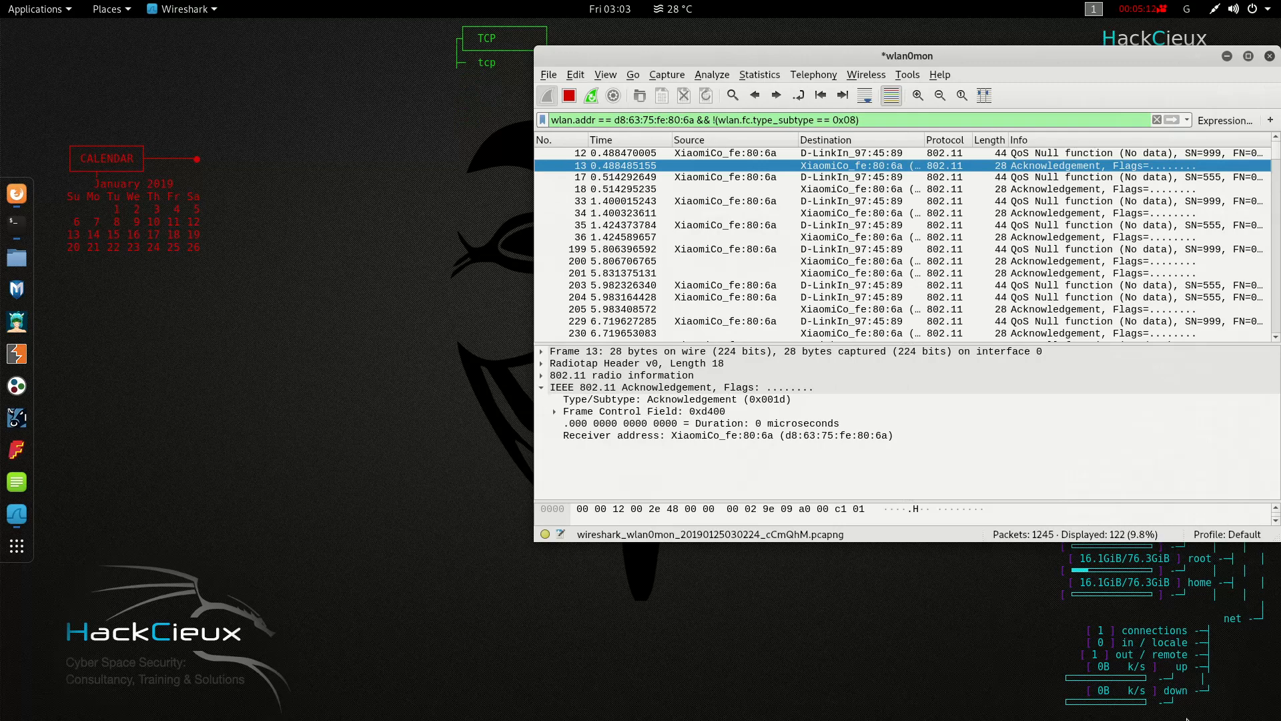
mouse_move(627, 435)
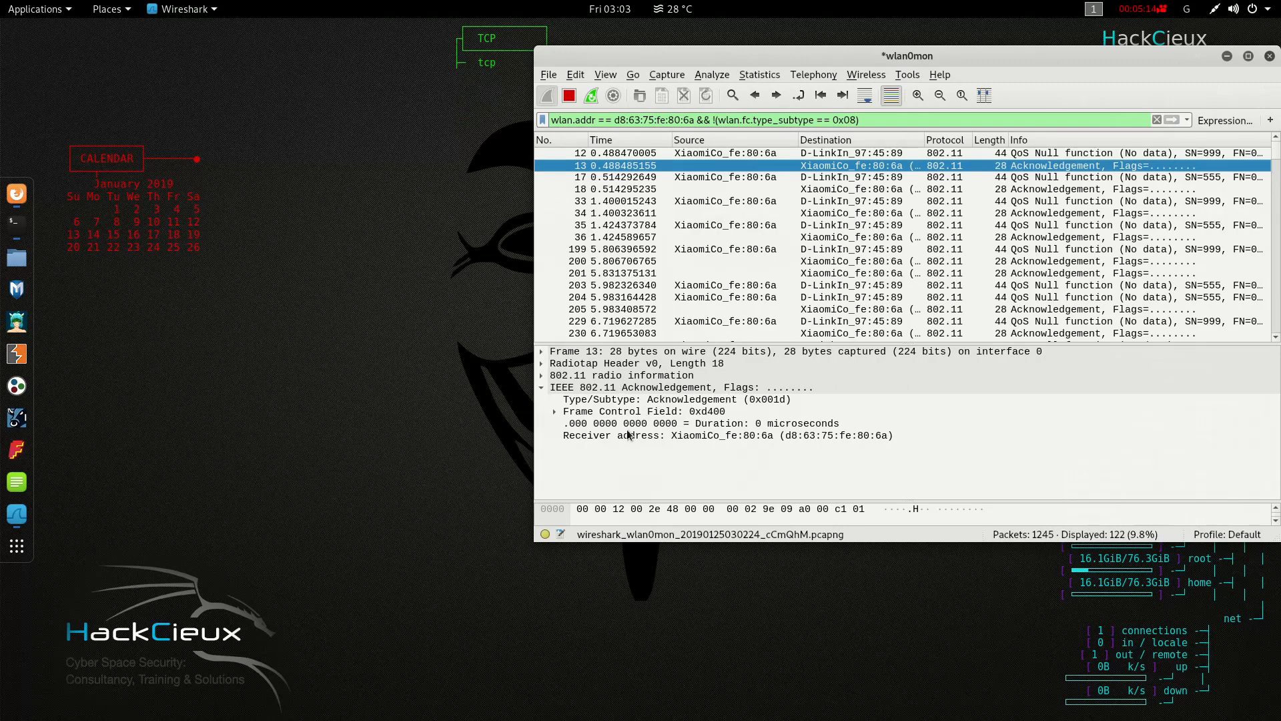
left_click(726, 435)
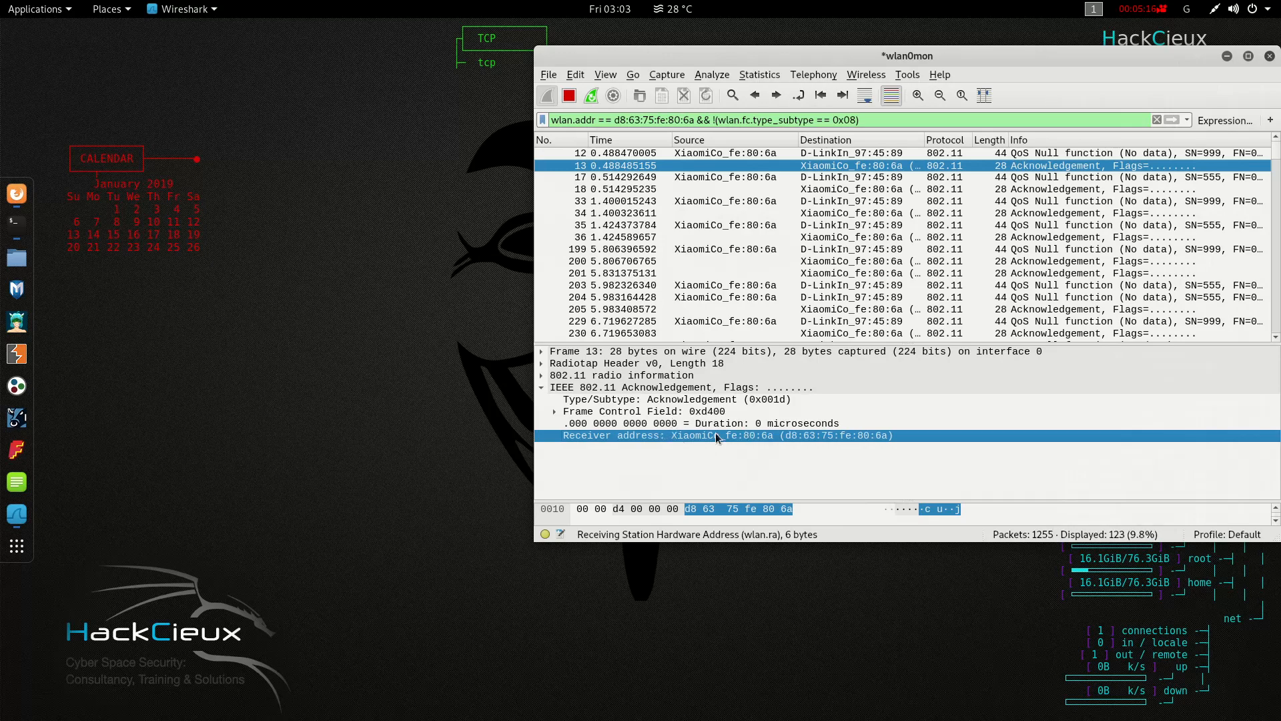
left_click(555, 410)
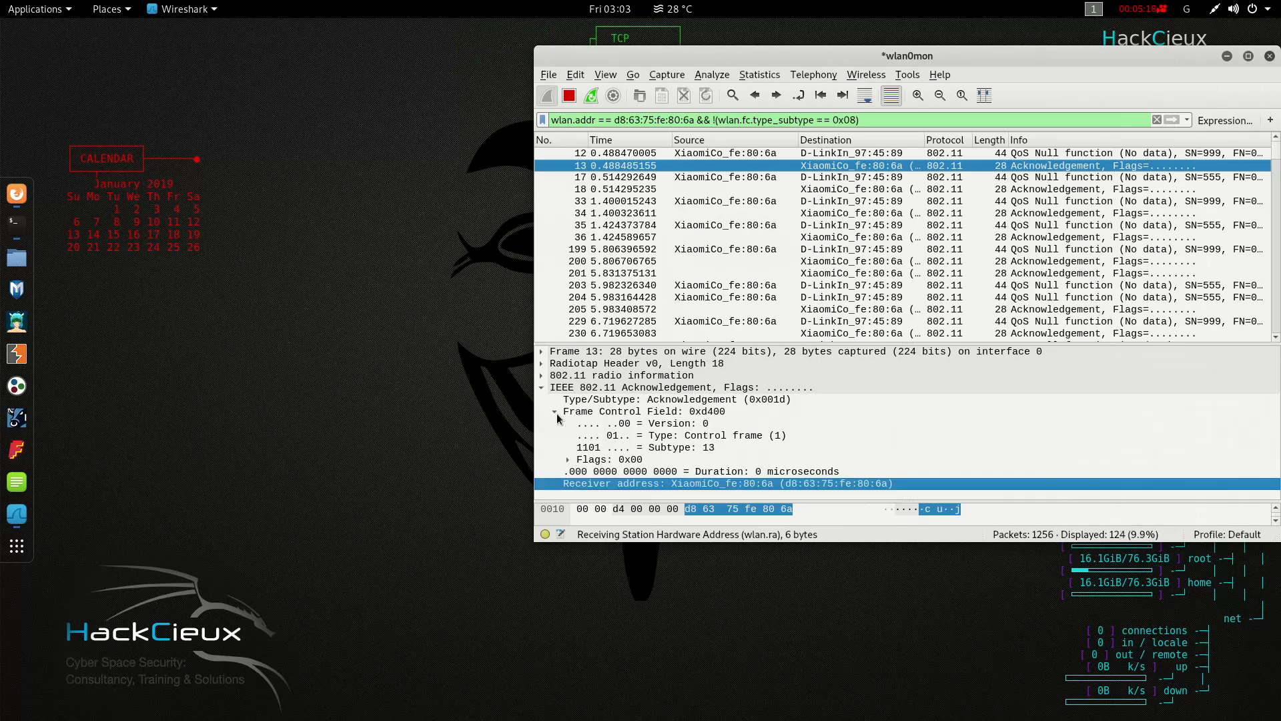
left_click(542, 375)
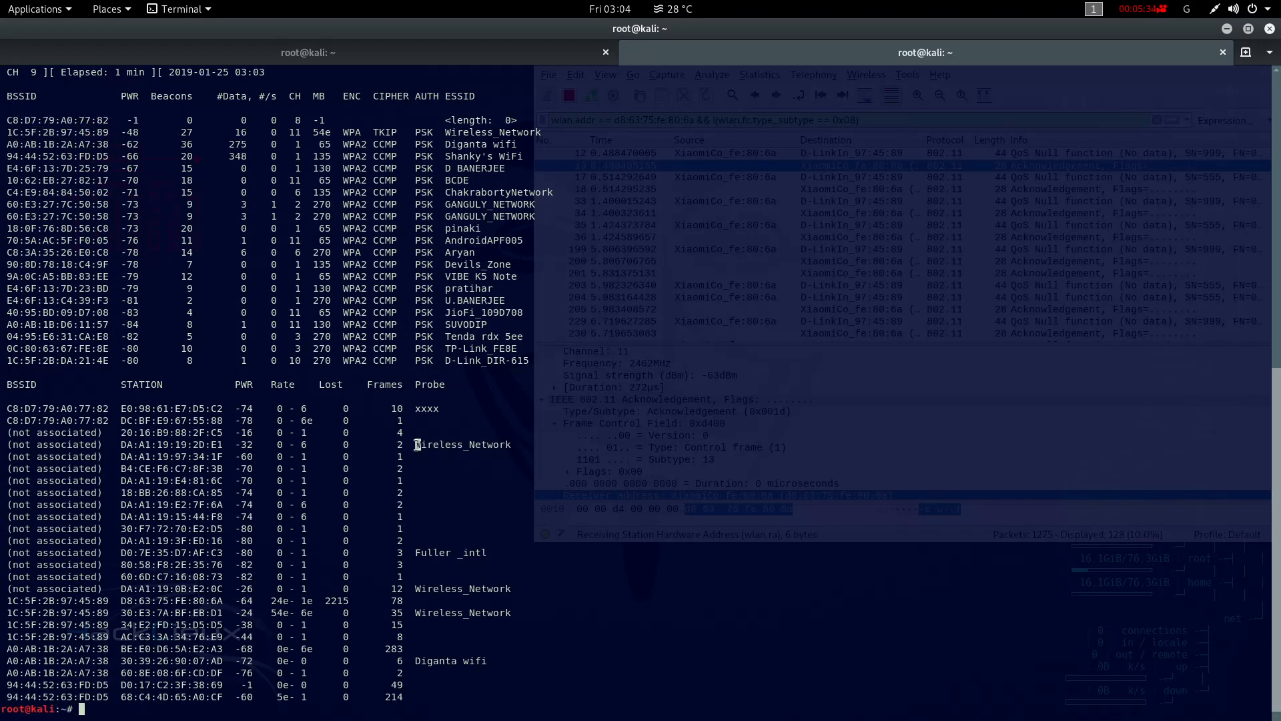
Highlight Wireless_Network in the Probe column as the name an unassociated client is probing
double_click(463, 444)
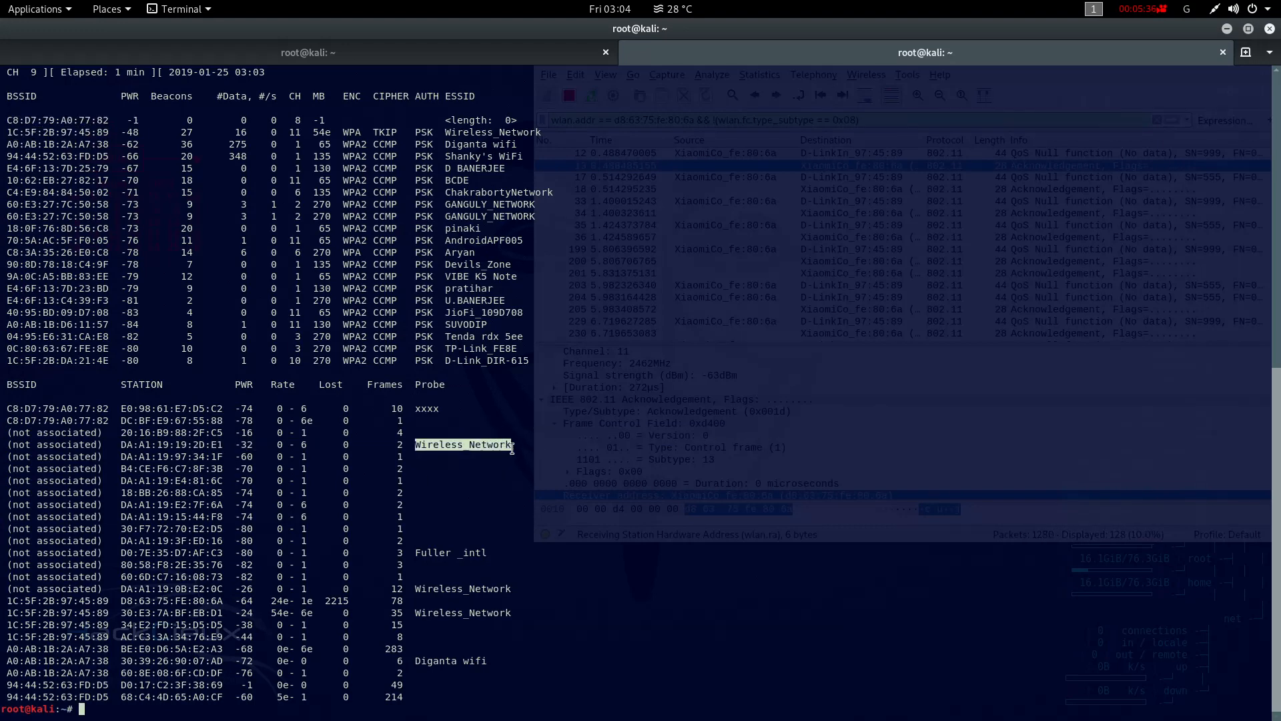
mouse_move(705, 424)
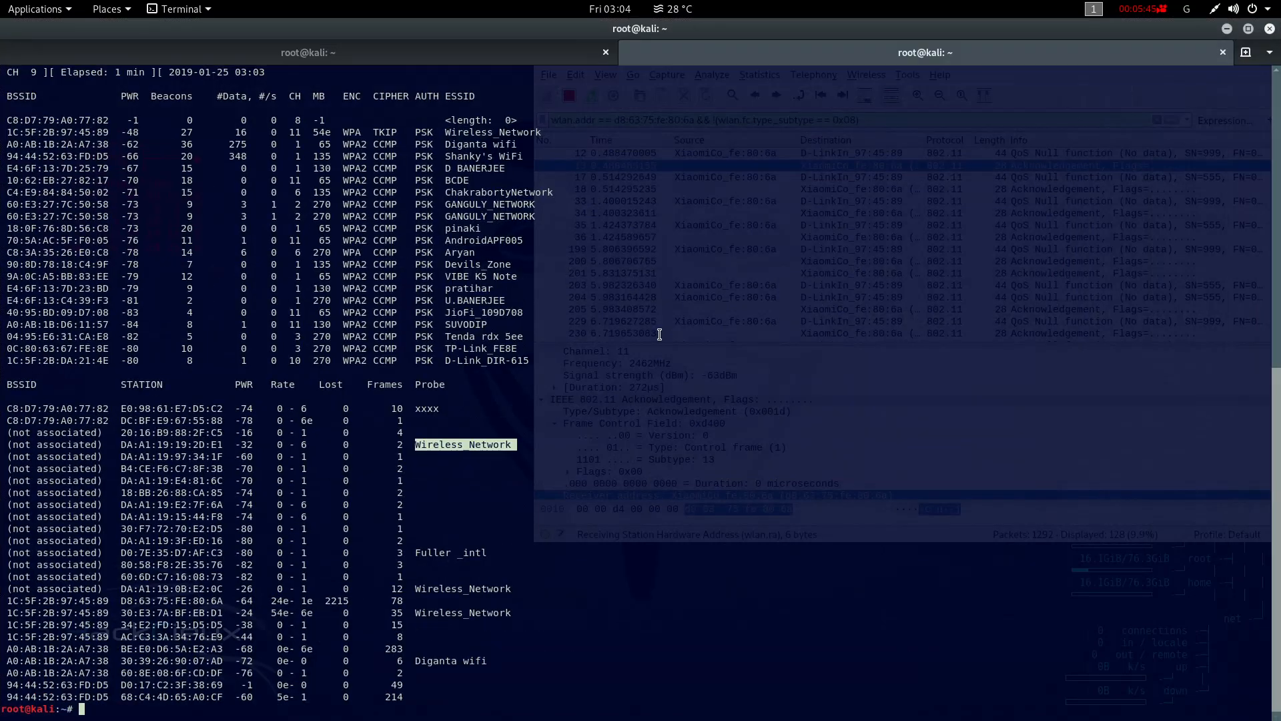
Clear the terminal and run aireplay-ng -0 5 -a 1C:5F:2B:97:45:89 wlan0mon against the access point
key("Return")
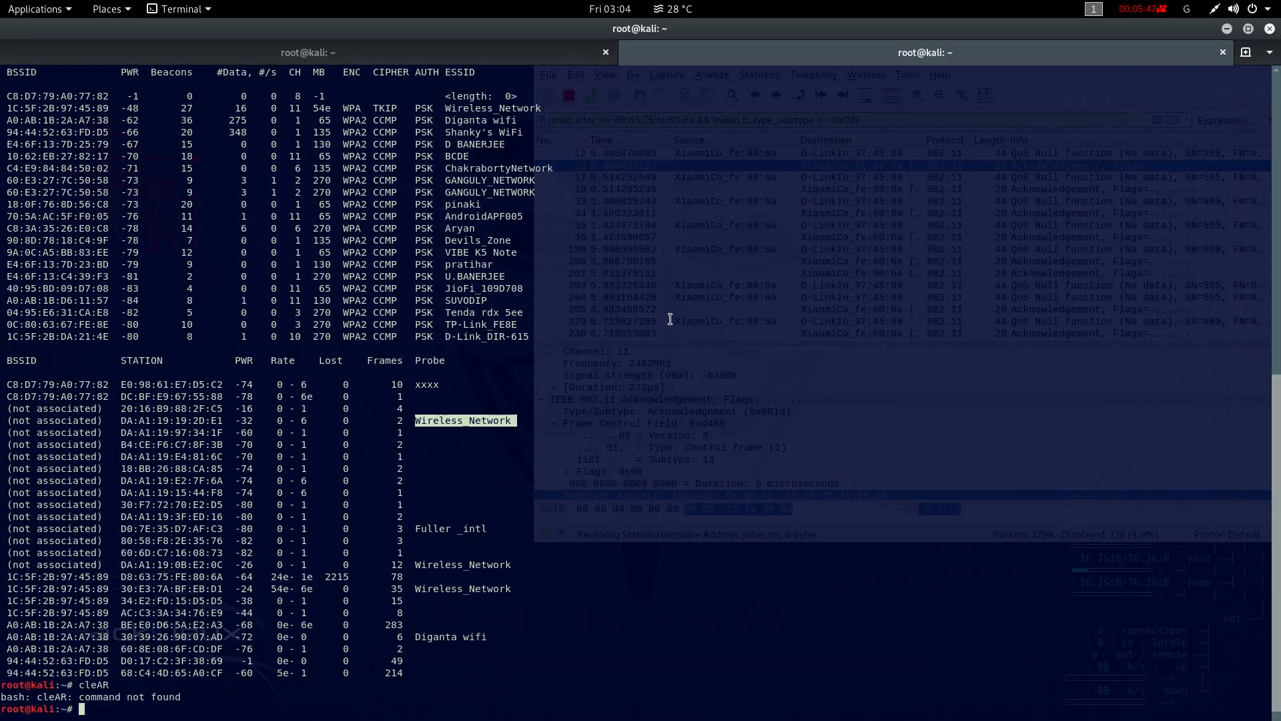
type("CLEAR")
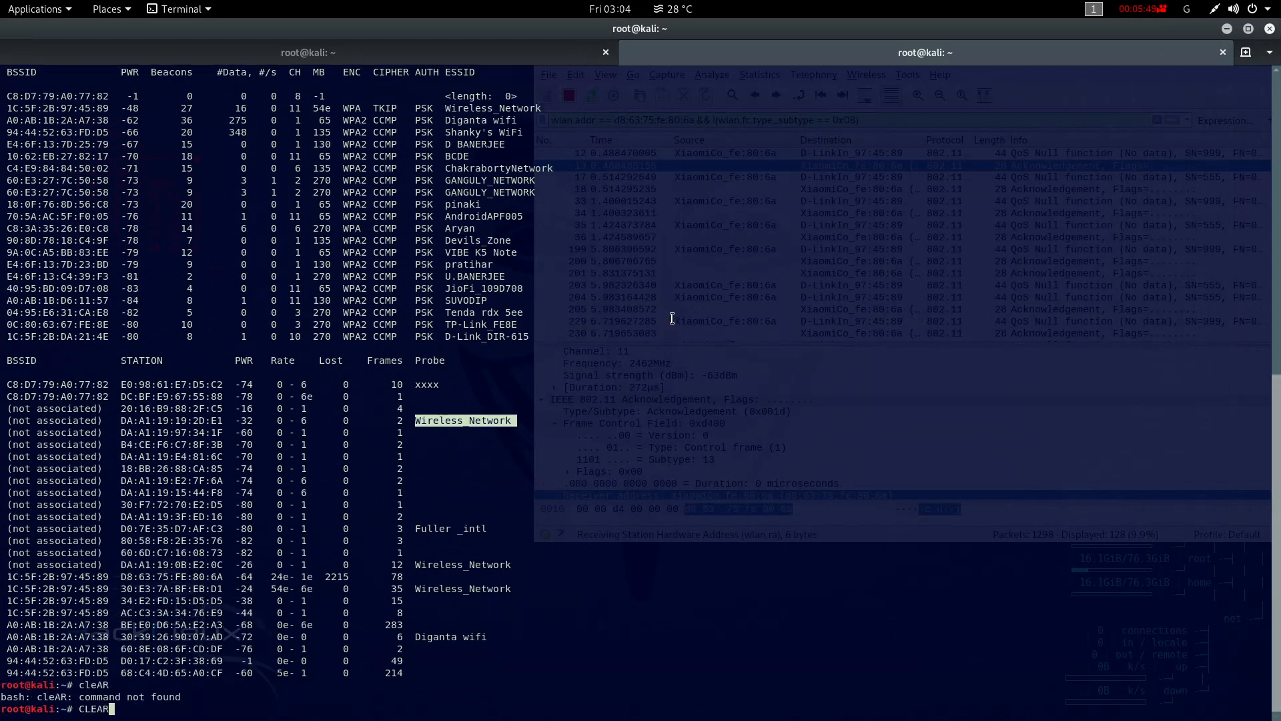
key("Return")
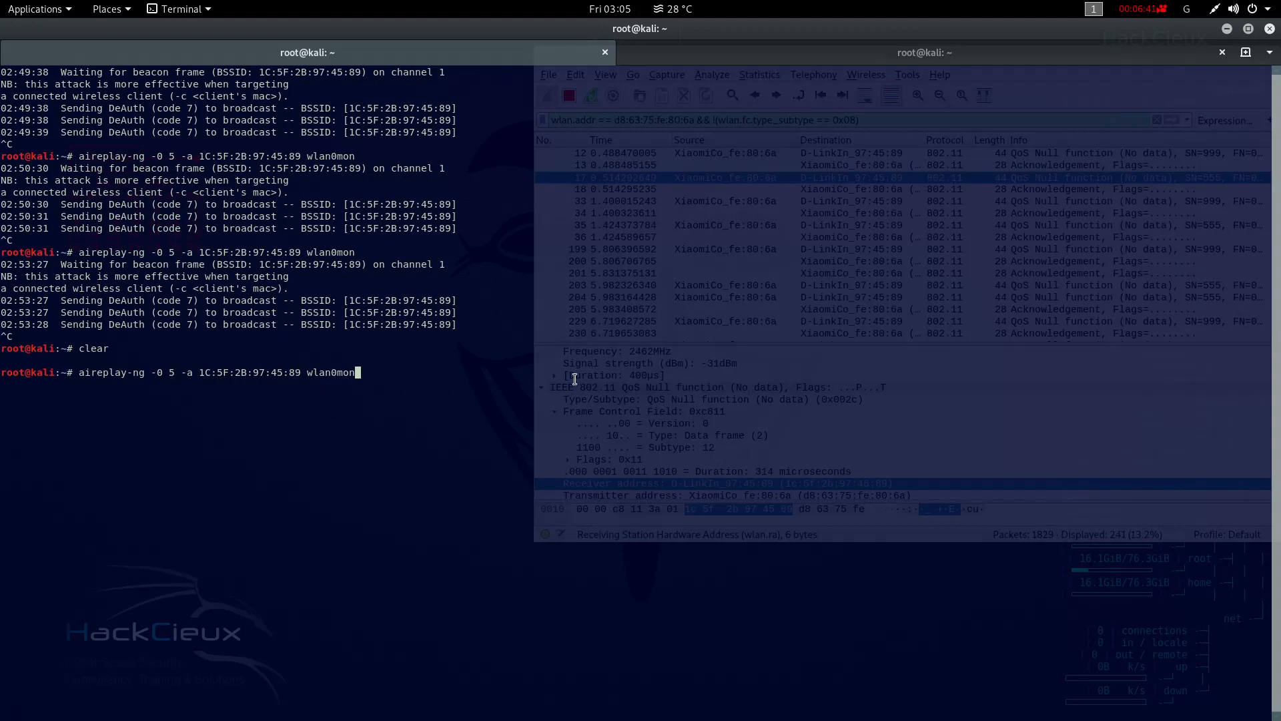
key("Return")
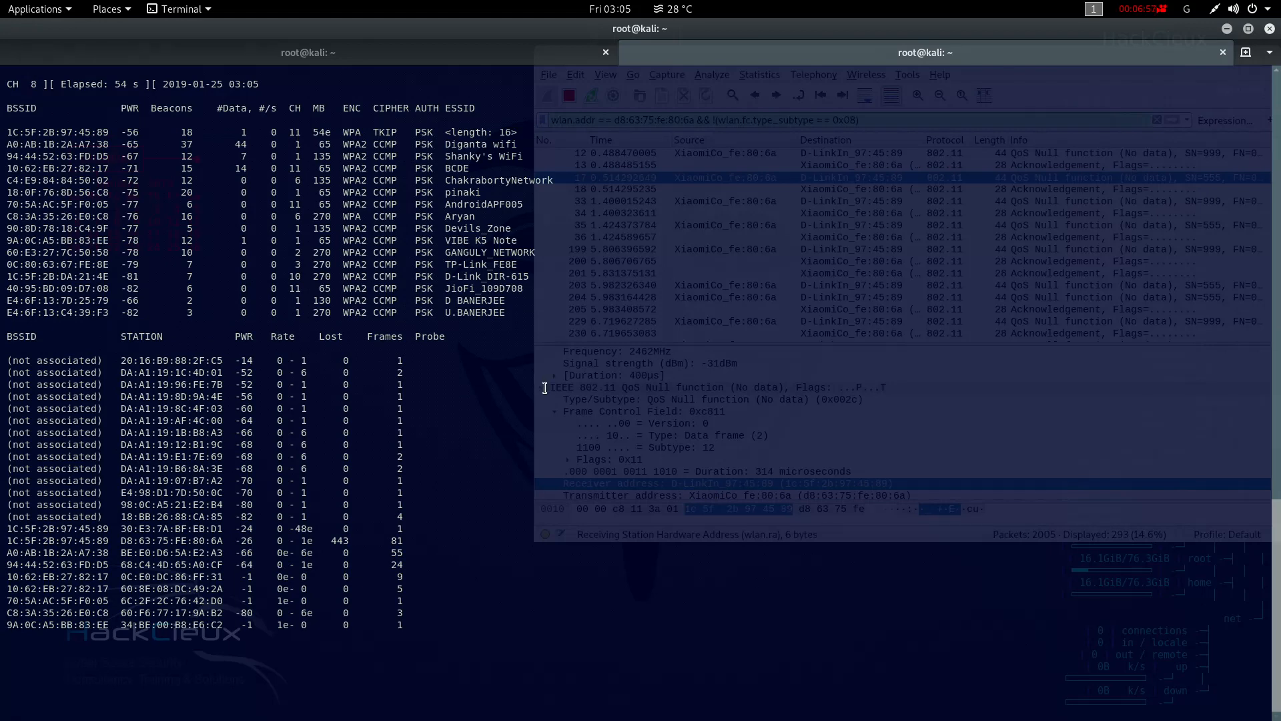
Rerun airodump-ng on channel 11 and the 5-packet deauth so ESSID Wireless_Network appears for 1C:5F:2B:97:45:89
type("clear")
type("airodump-ng wlan0mon -")
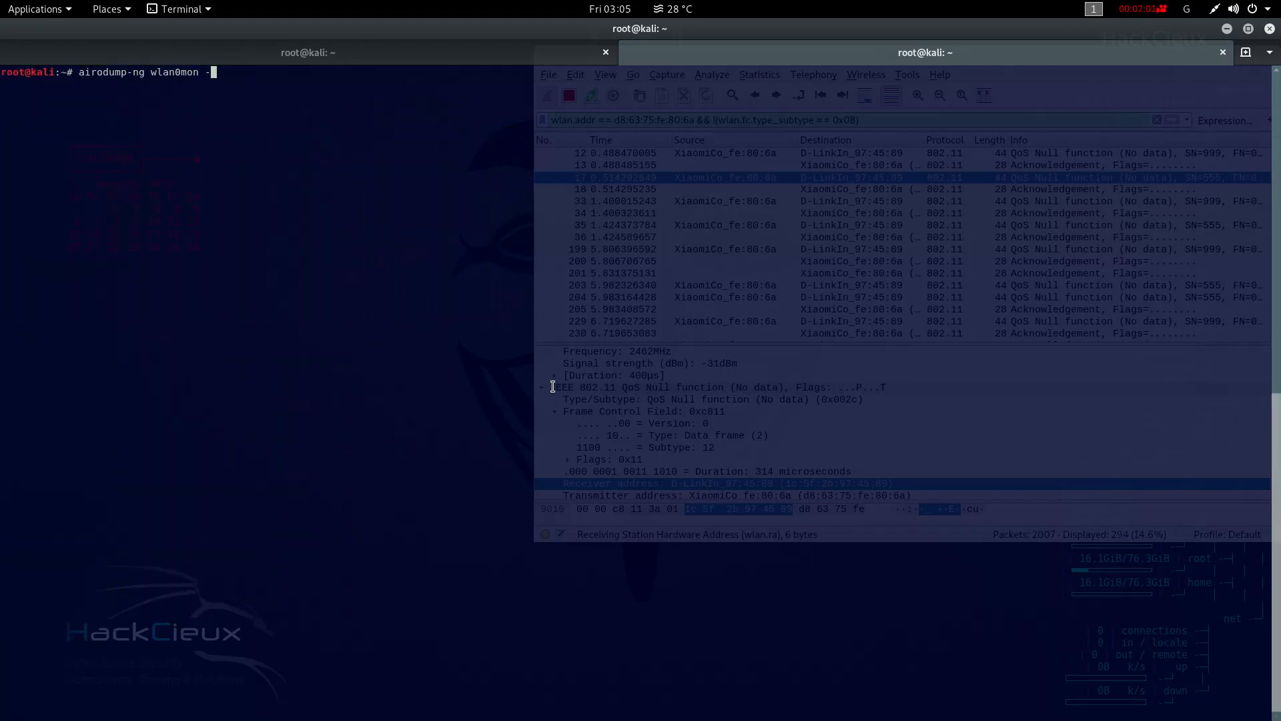
key("Return")
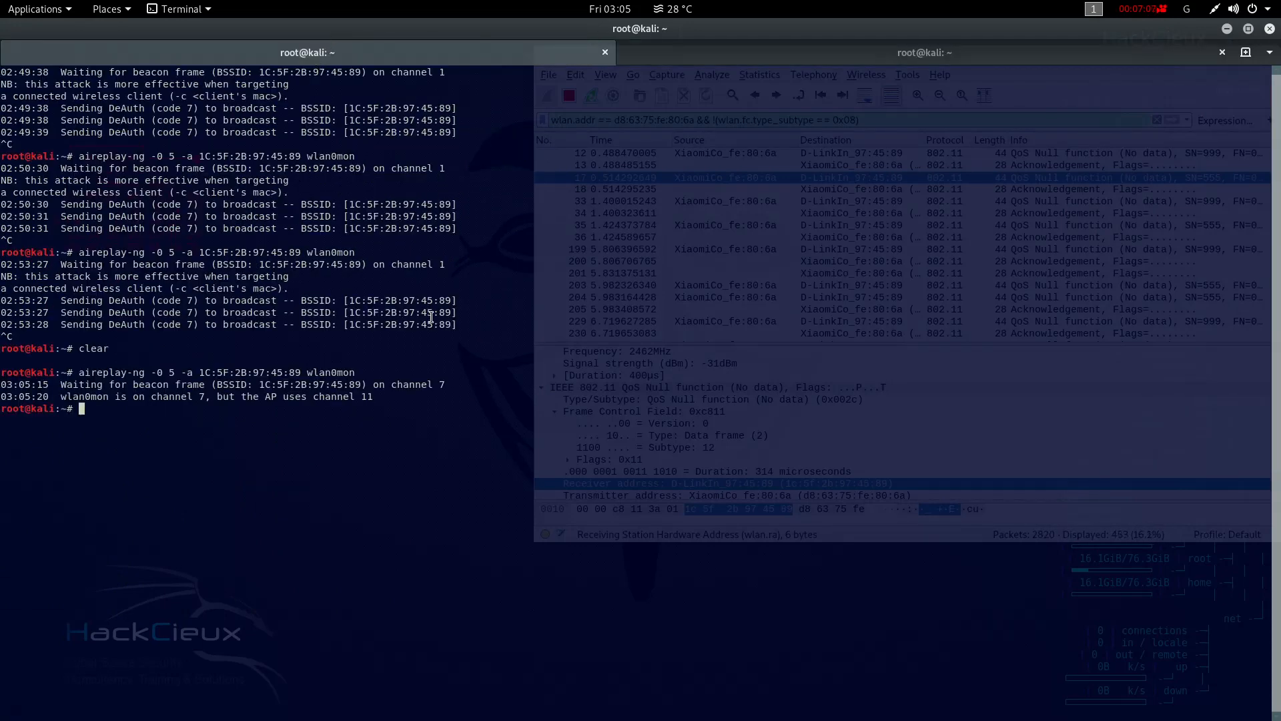
key("Return")
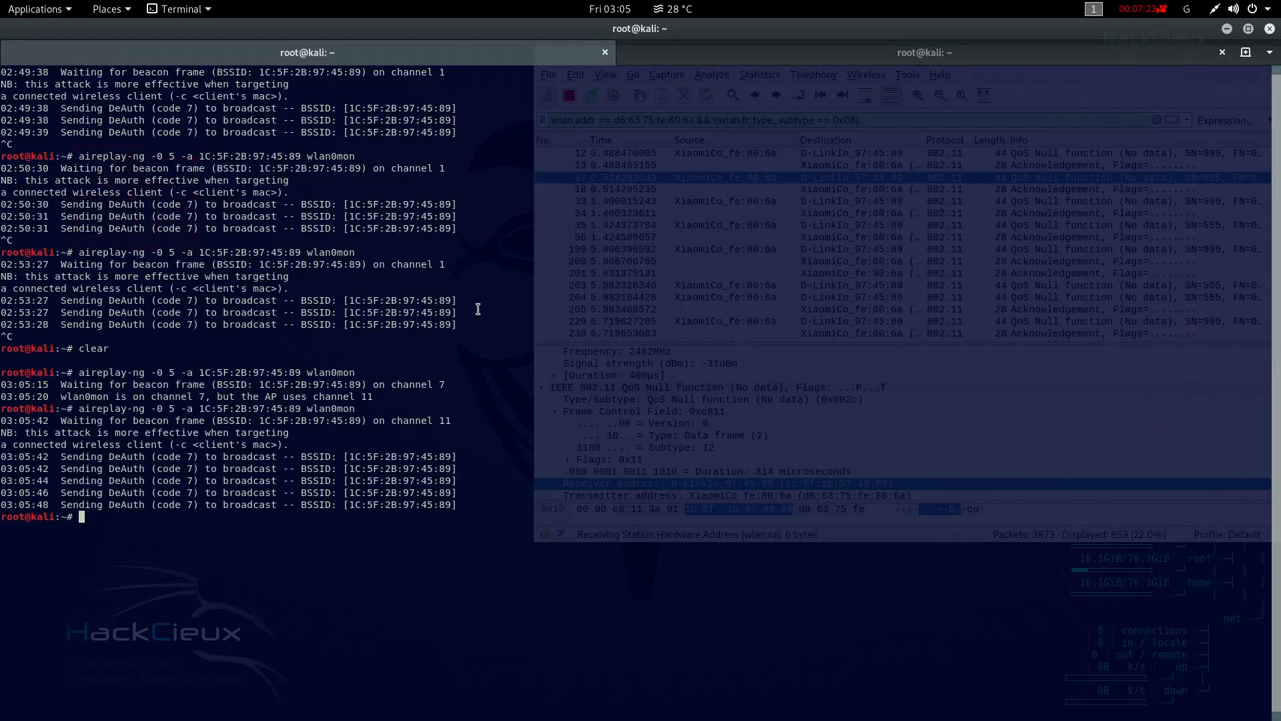
mouse_move(788, 48)
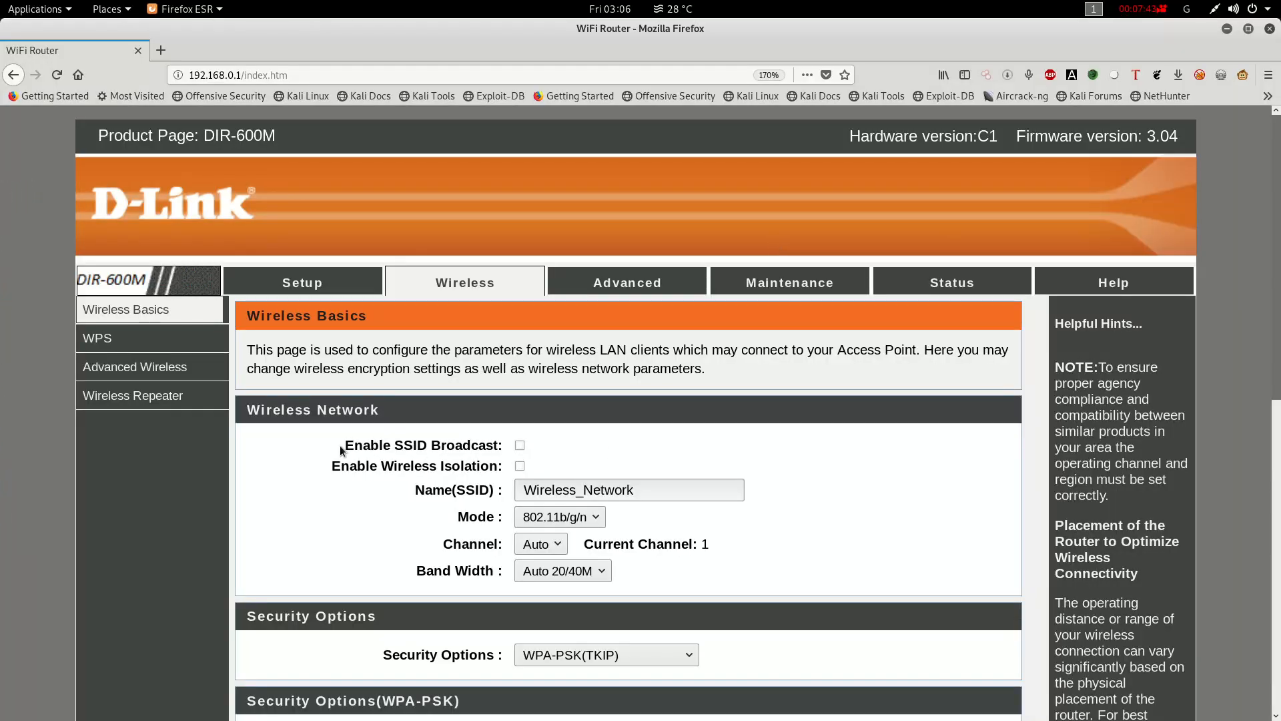
double_click(423, 445)
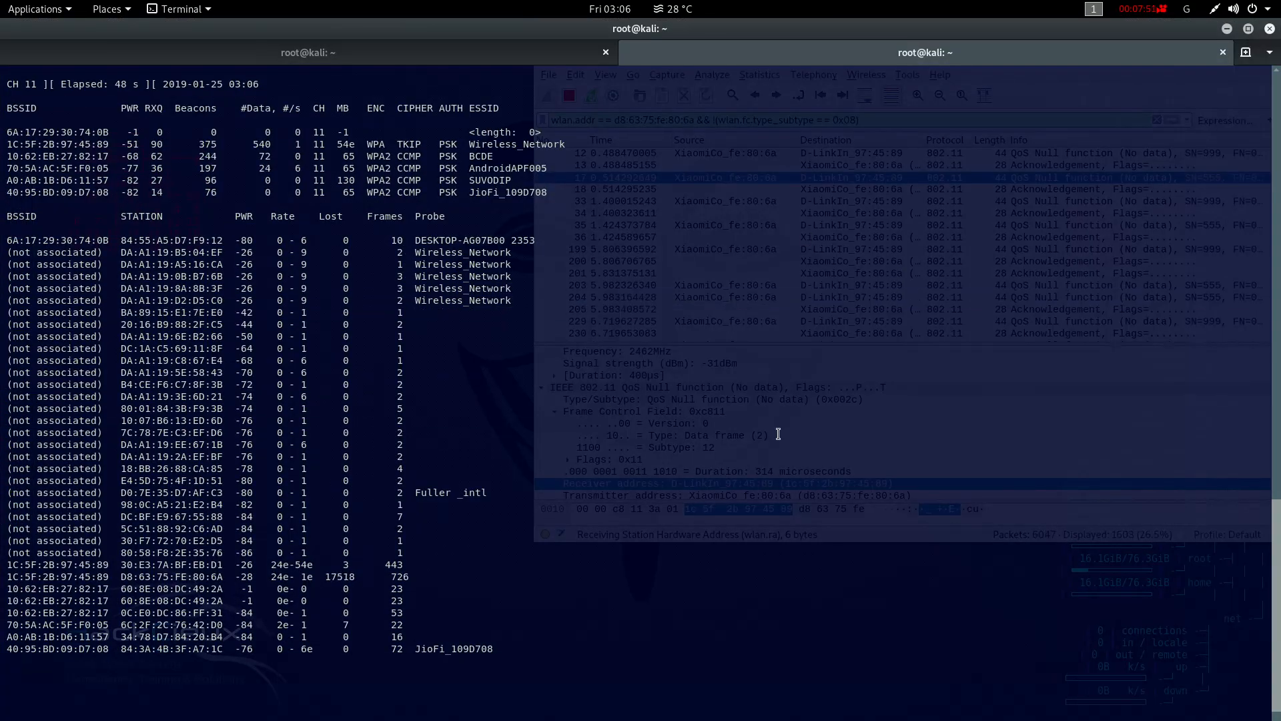
Clear the airodump-ng tab, leaving an empty prompt
type("clear")
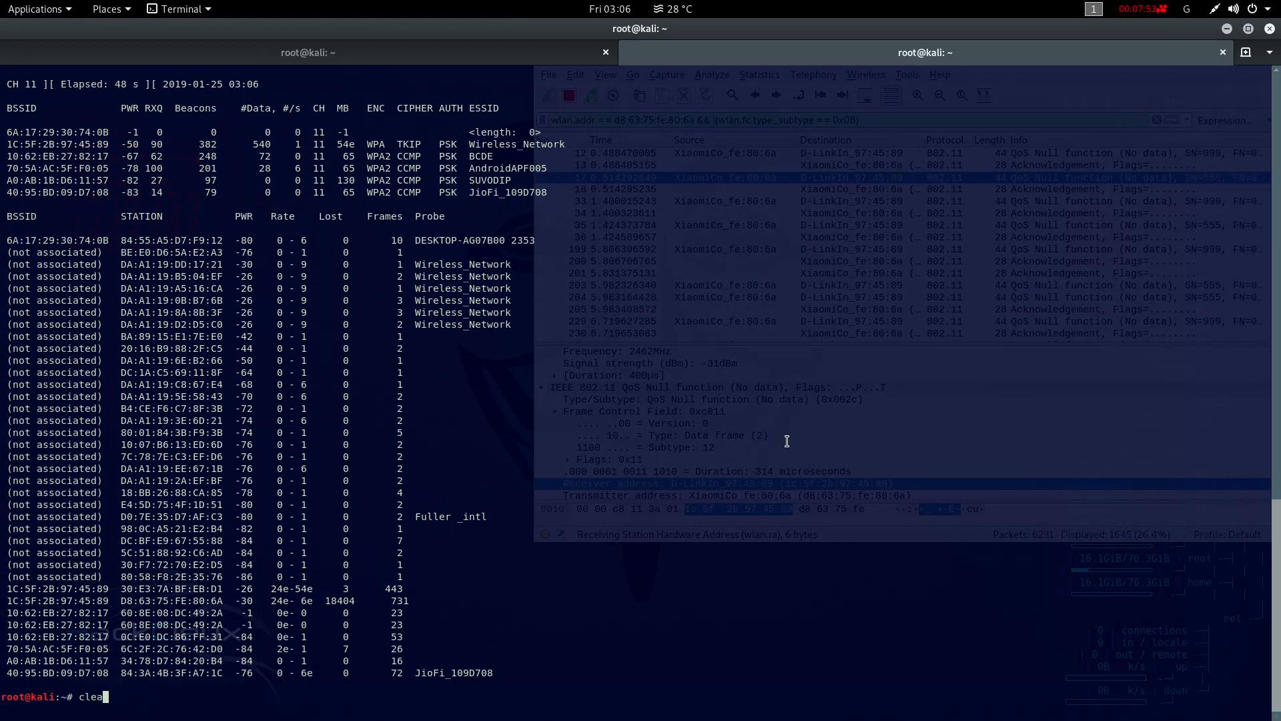
key("Return")
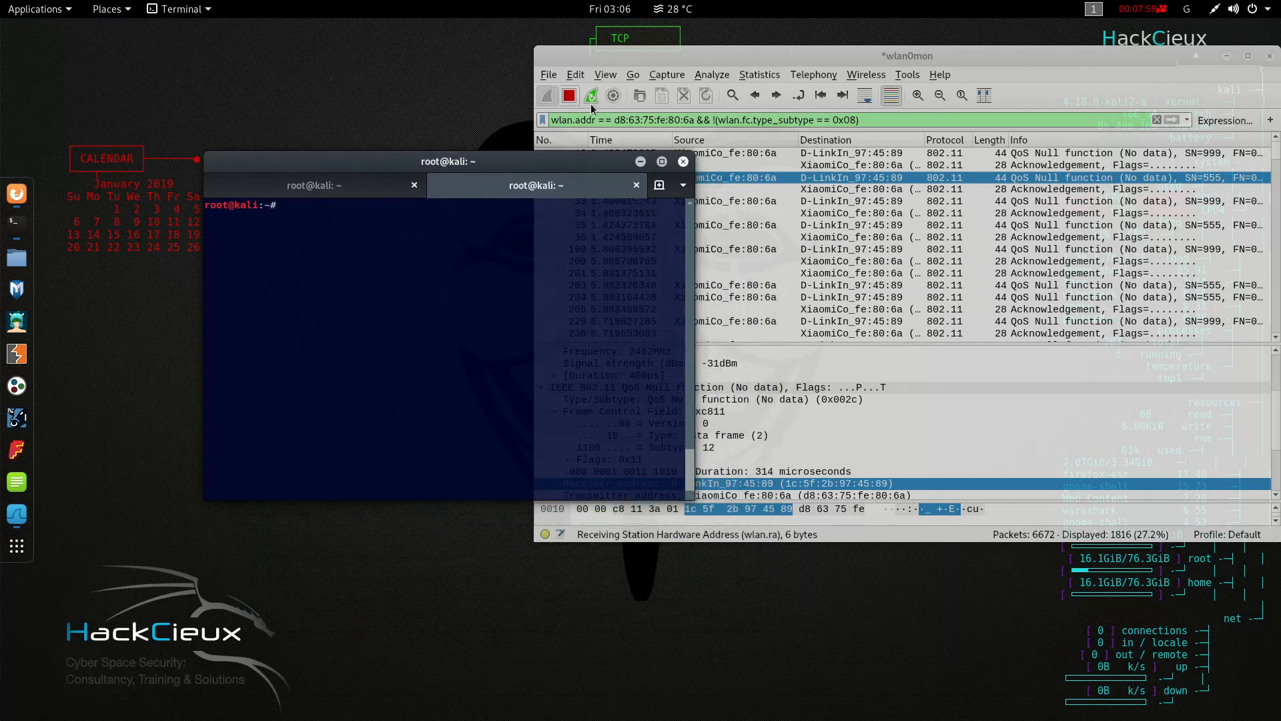
Stop the live capture and review the client's frames through the end of the packet list
left_click(568, 95)
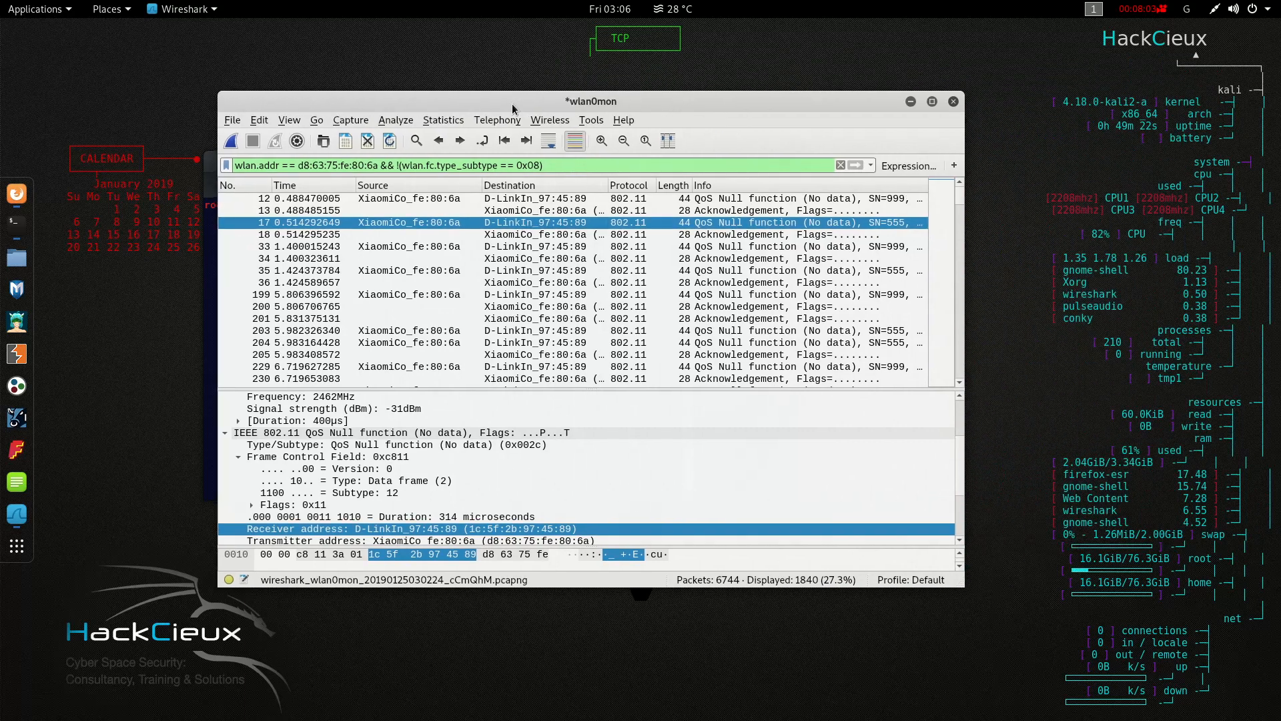
scroll("down", 3)
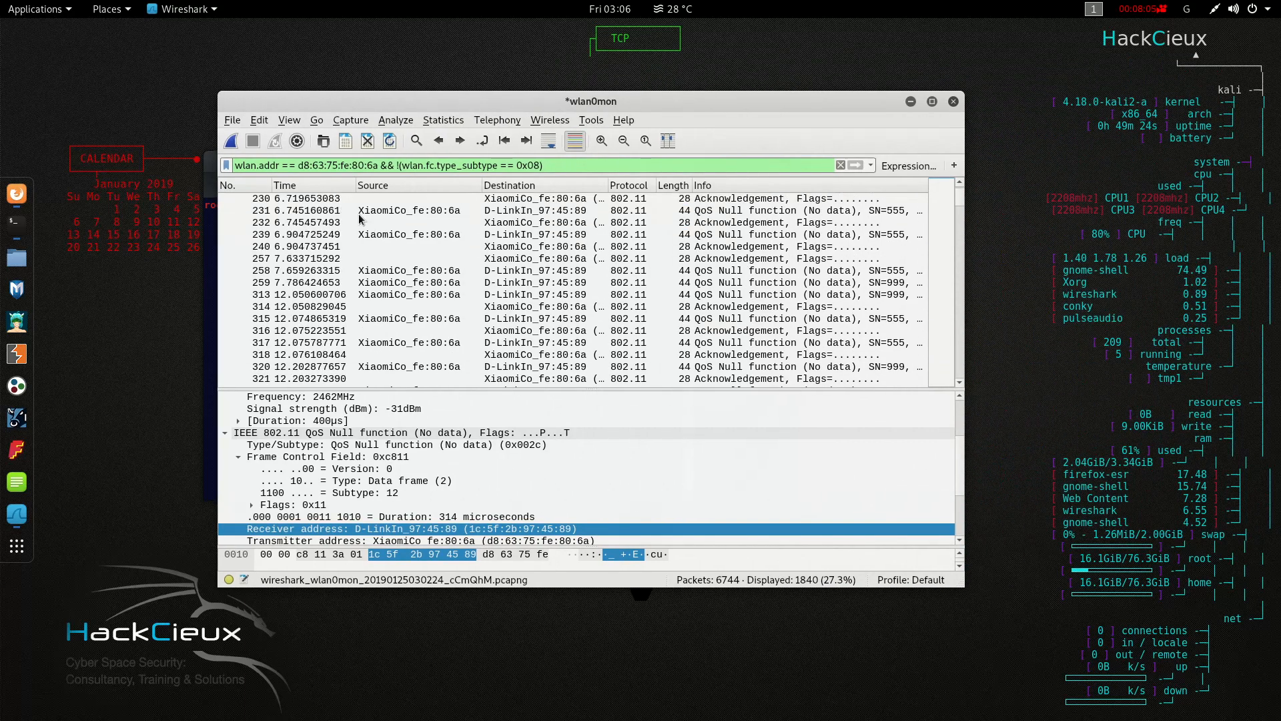
scroll("up", 3)
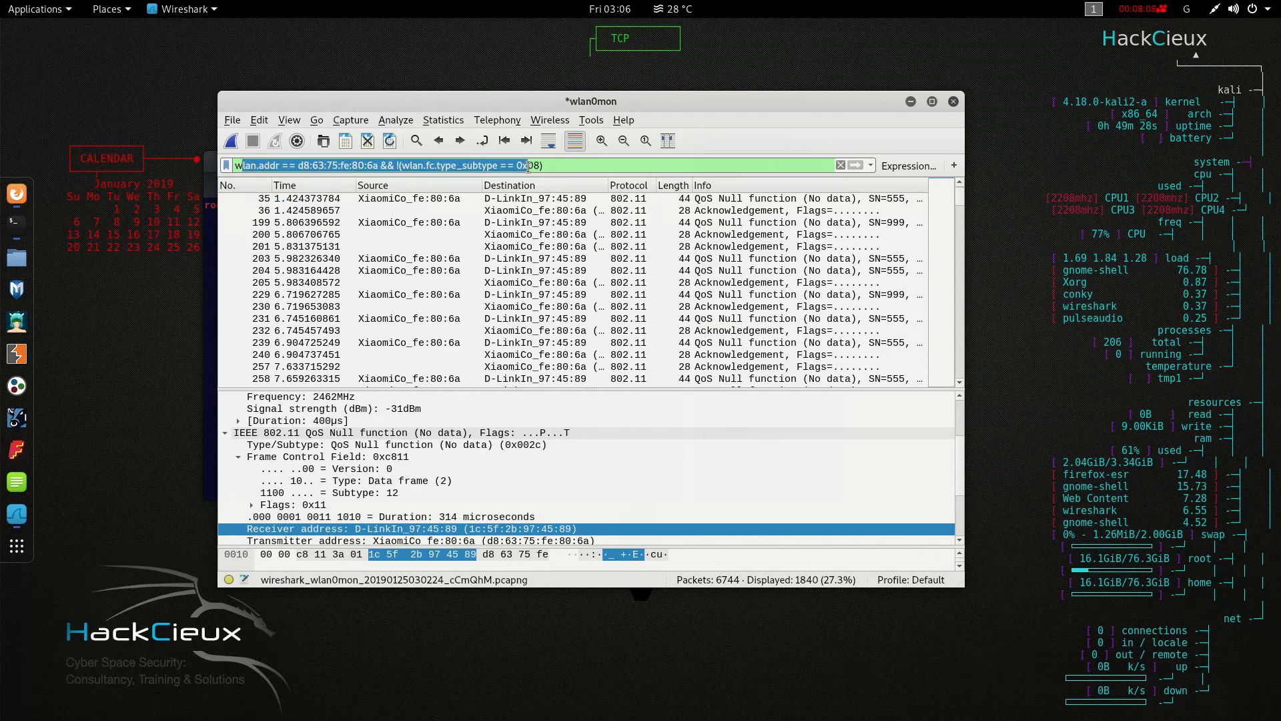
left_click(577, 165)
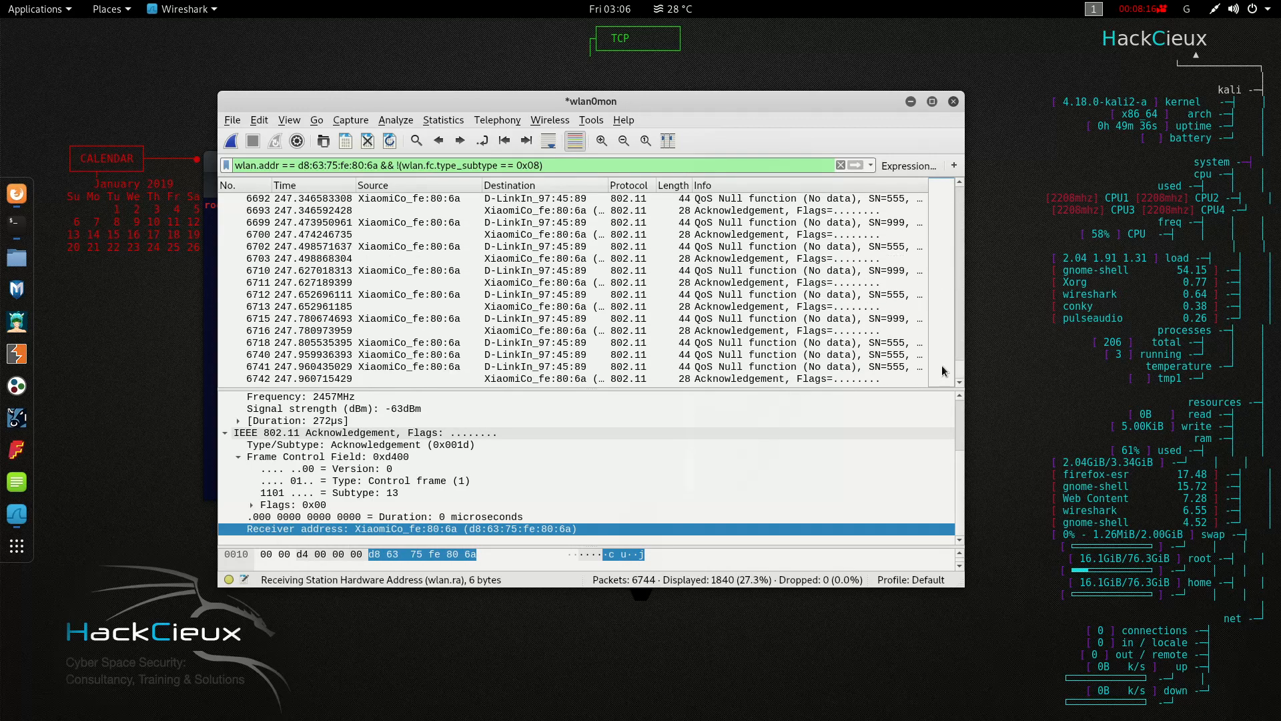
scroll("up", 3)
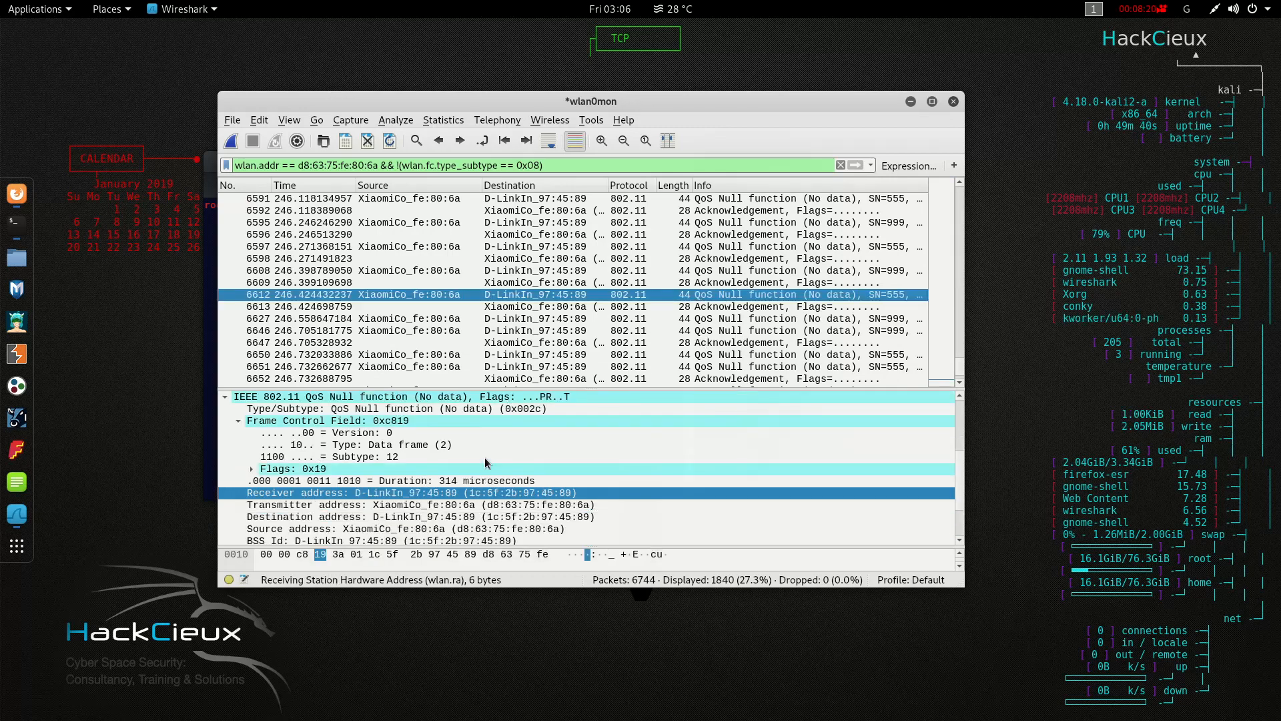
scroll("up", 3)
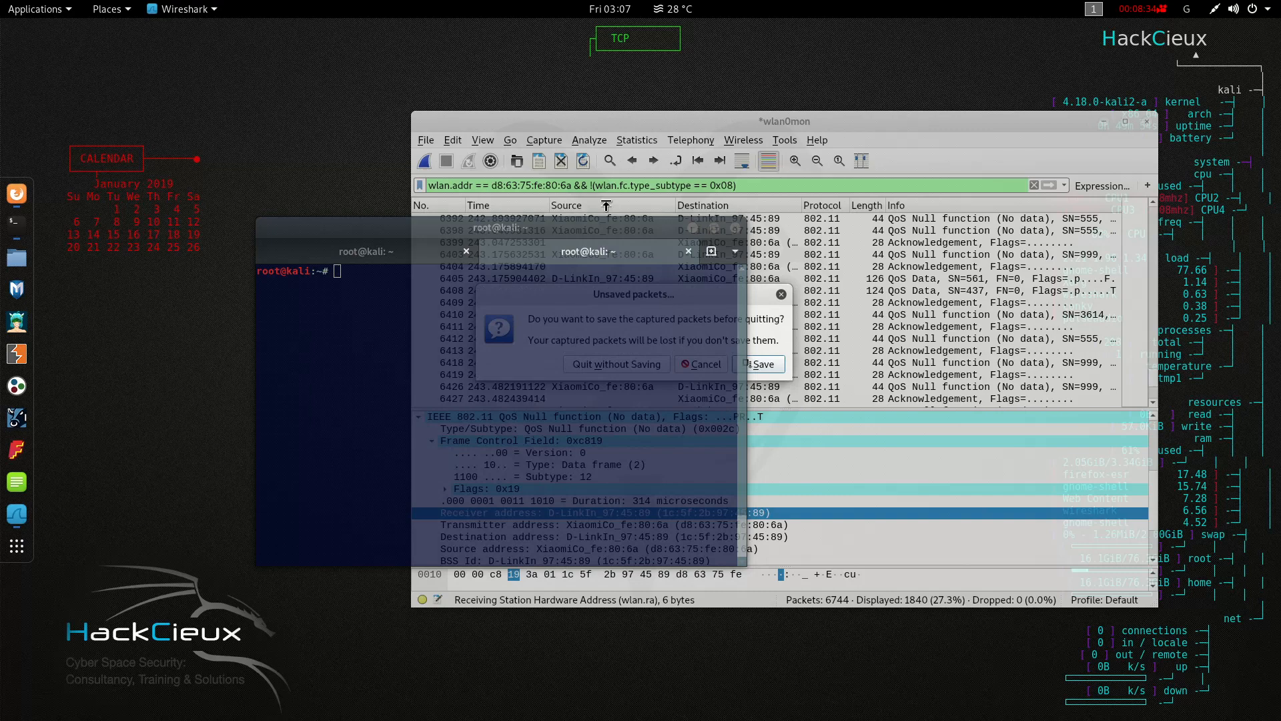
Quit Wireshark without saving the captured packets
left_click(615, 363)
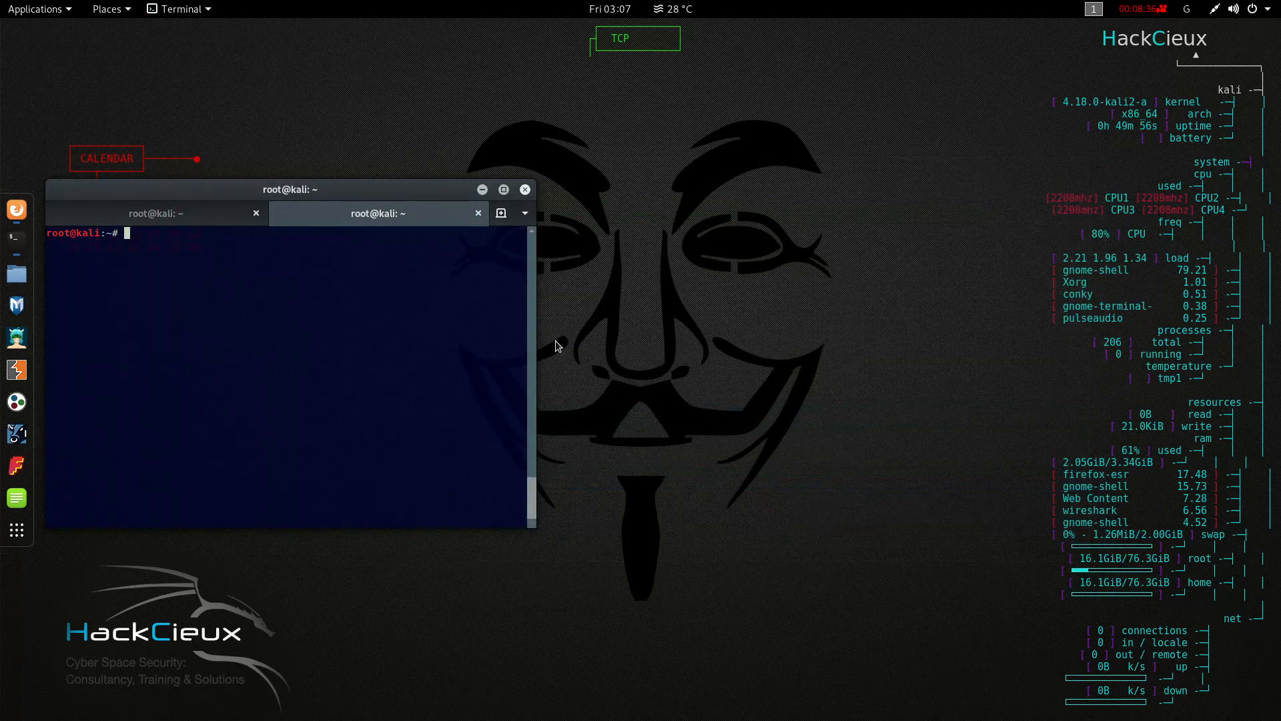